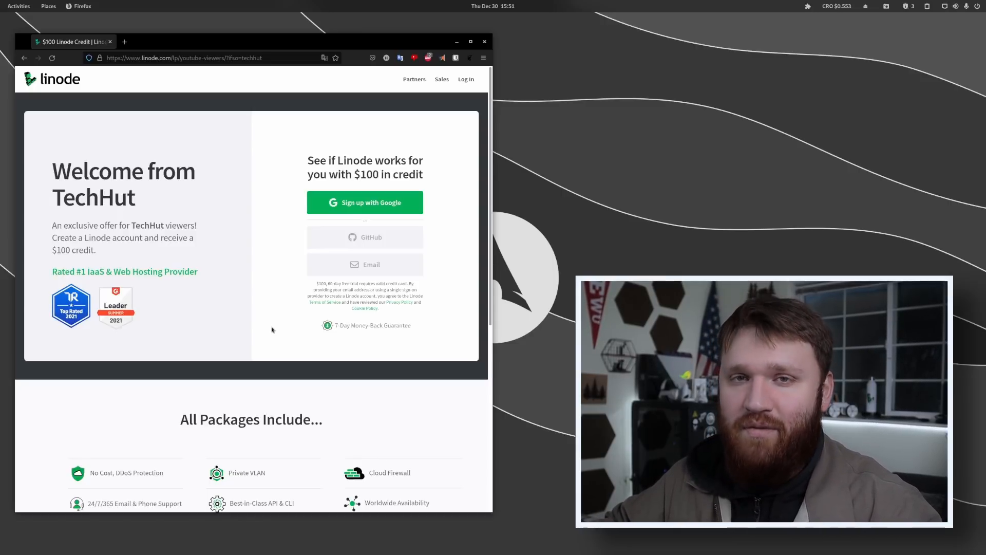
mouse_move(316, 369)
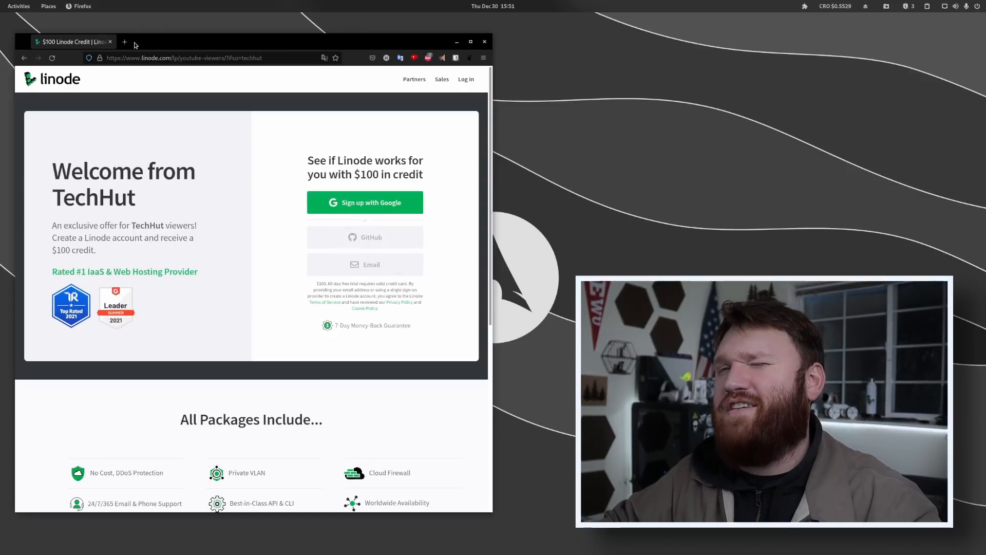
Sign in to the Linode account and reach the Create Linode form
left_click(465, 79)
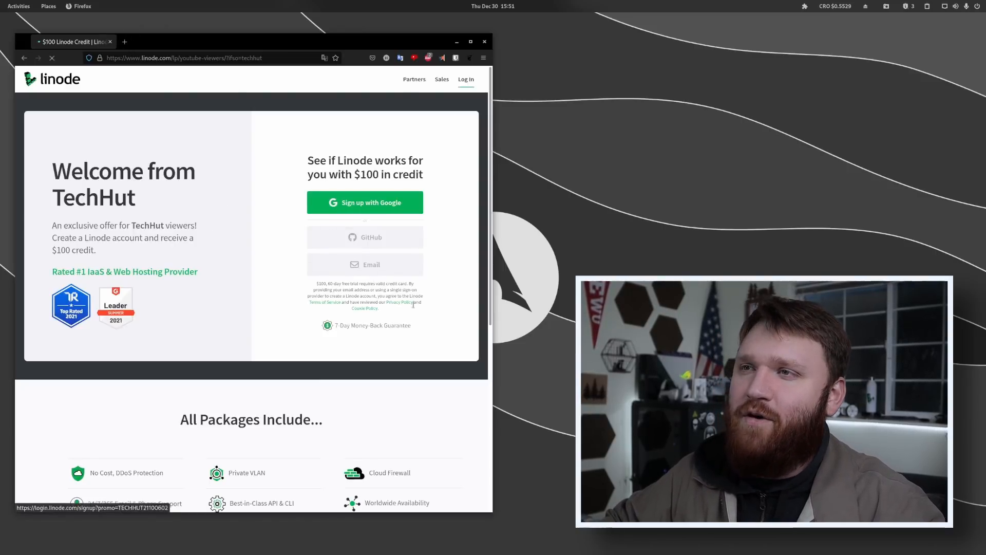
left_click(364, 201)
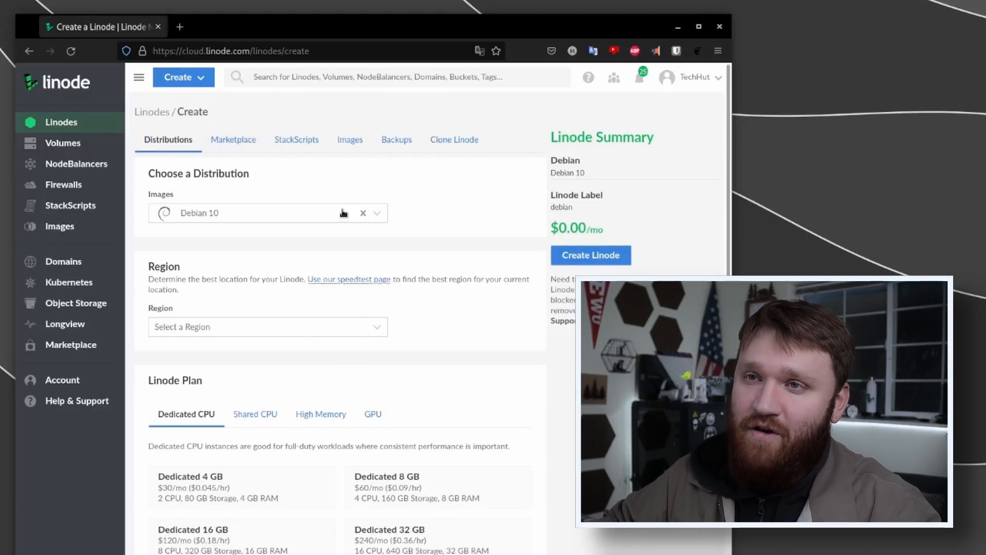
Choose the Yacht tile from the Marketplace one-click apps
left_click(233, 139)
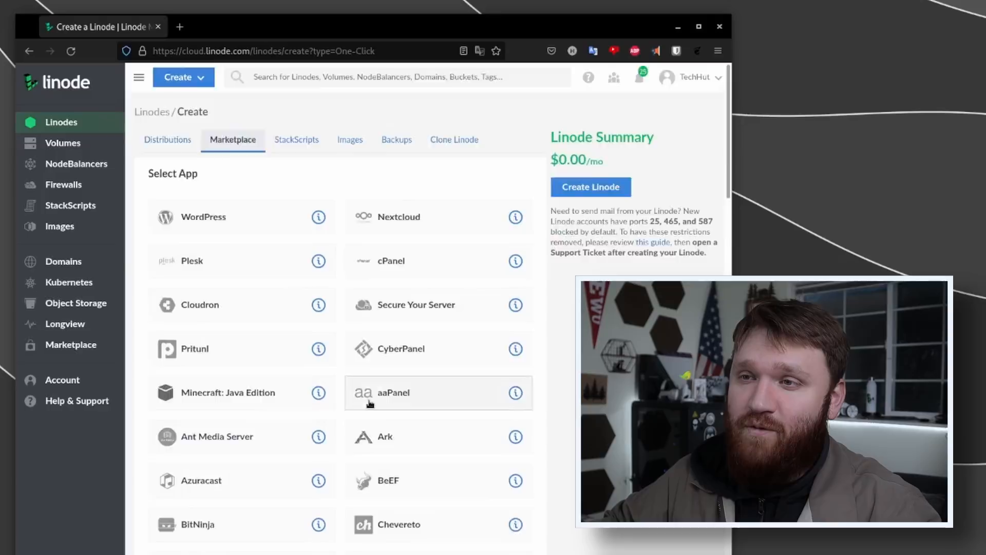
scroll("down", 3)
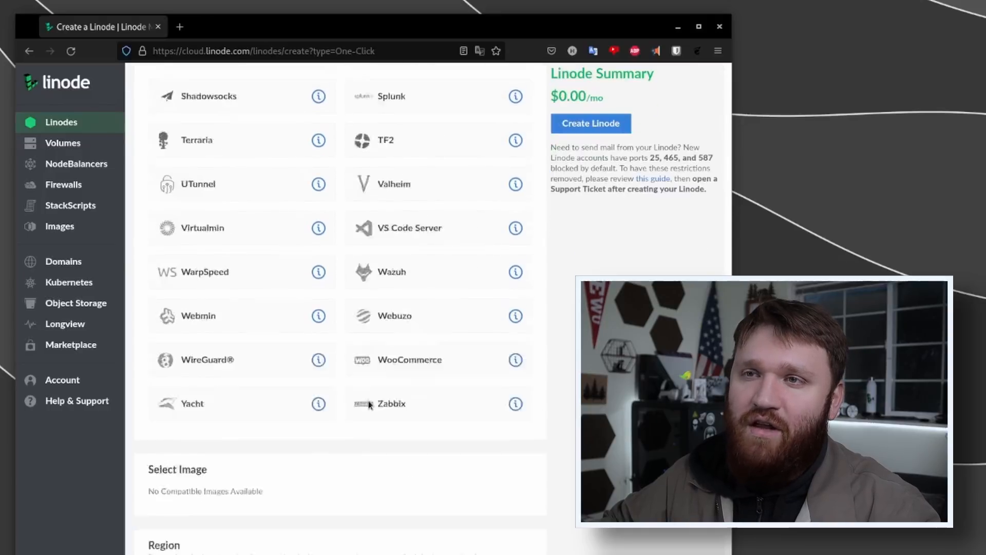
left_click(191, 403)
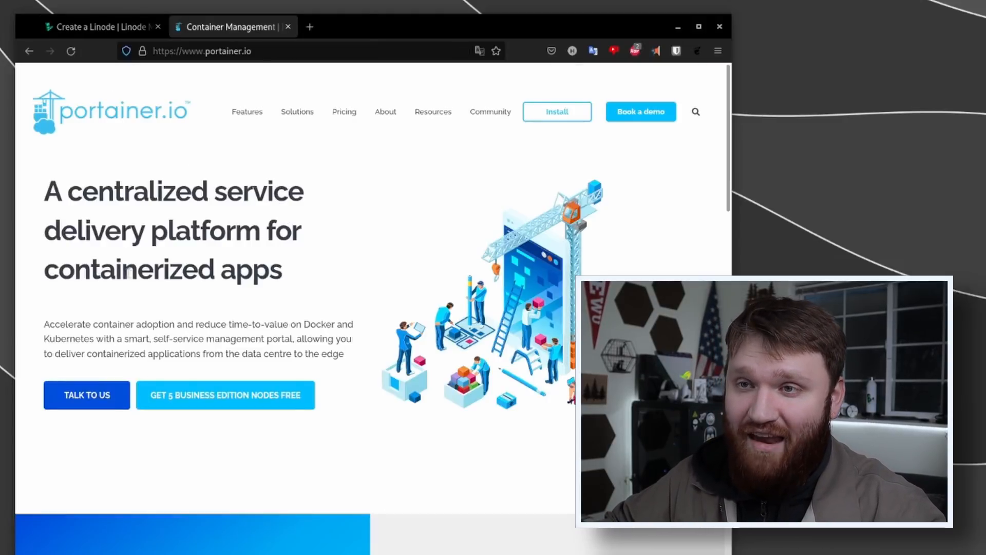
Scroll through the Portainer home page in the second tab
scroll("down", 3)
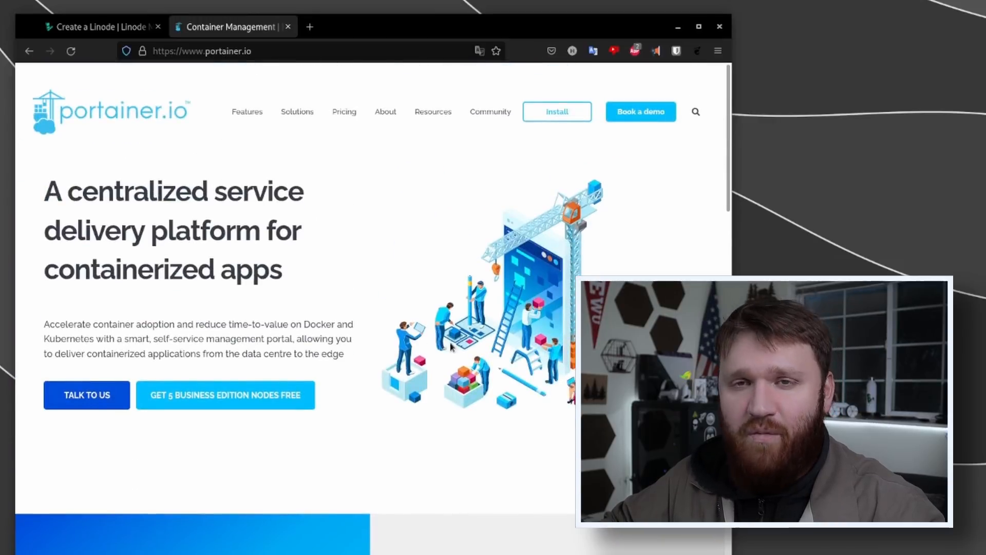
mouse_move(412, 493)
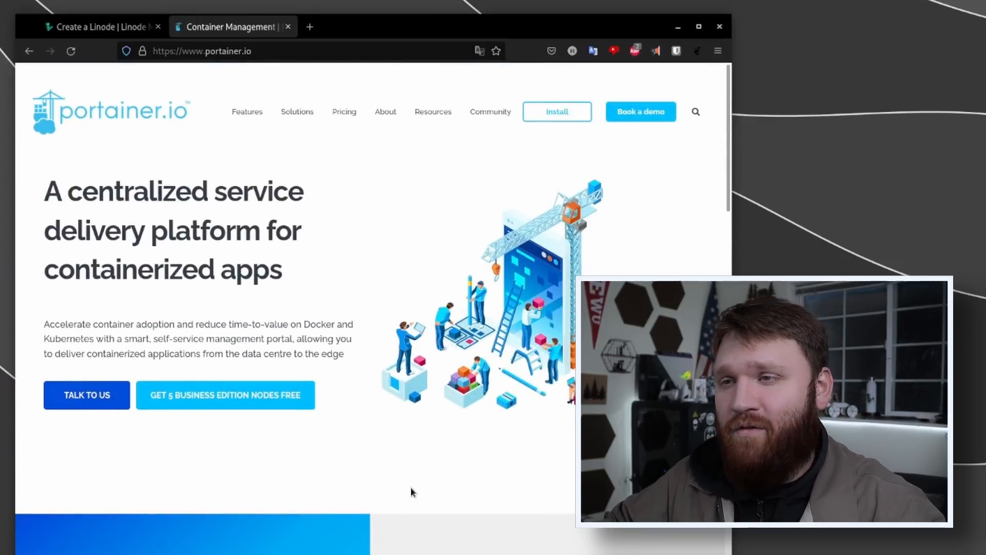
mouse_move(451, 487)
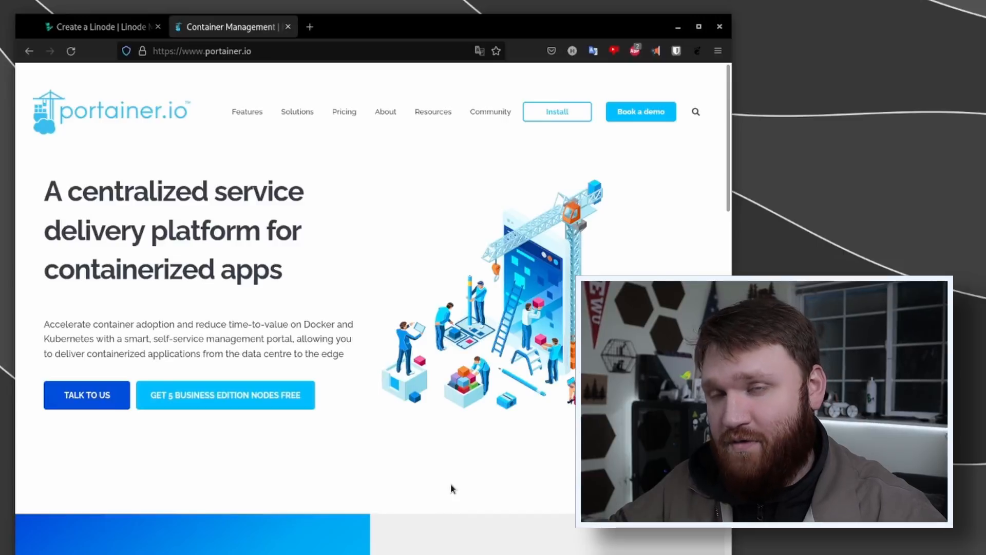
left_click(100, 26)
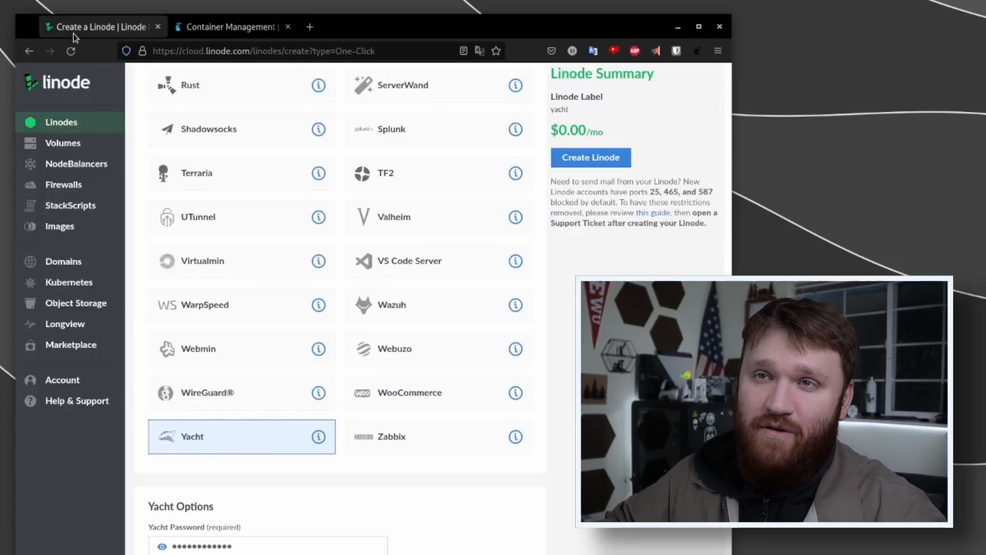
mouse_move(395, 495)
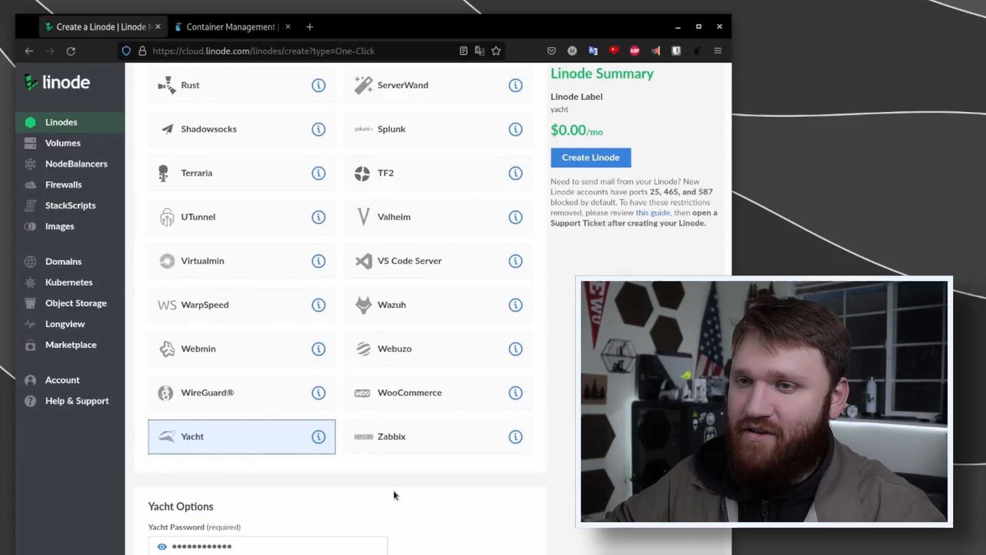
scroll("down", 3)
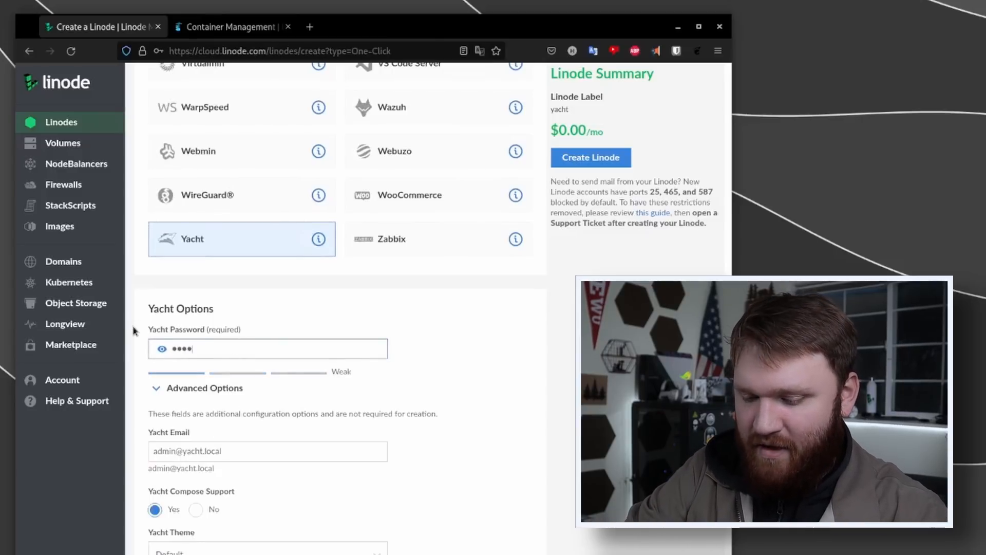
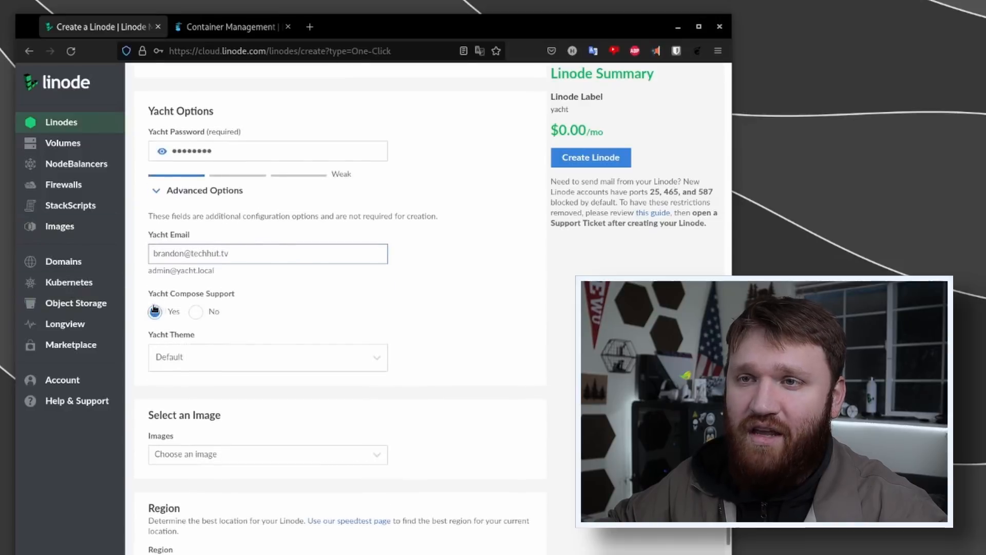
Keep the Default Yacht theme, use the Debian 10 image, and choose the Fremont, CA region
left_click(266, 356)
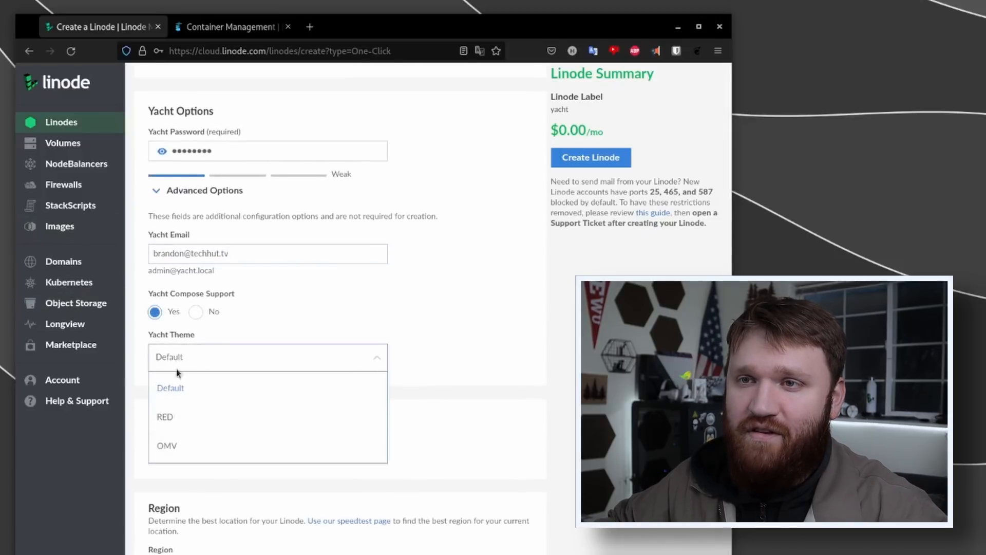
left_click(266, 453)
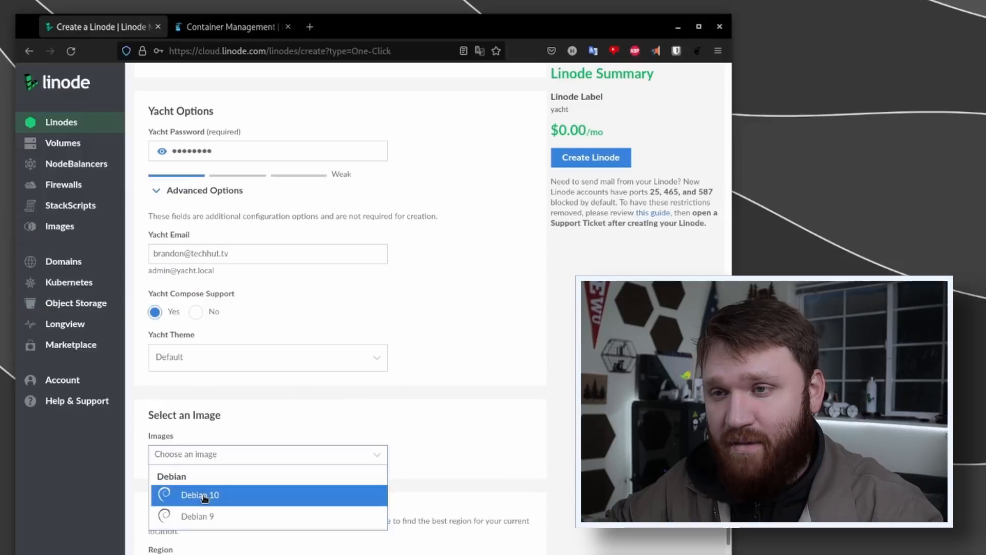
left_click(199, 495)
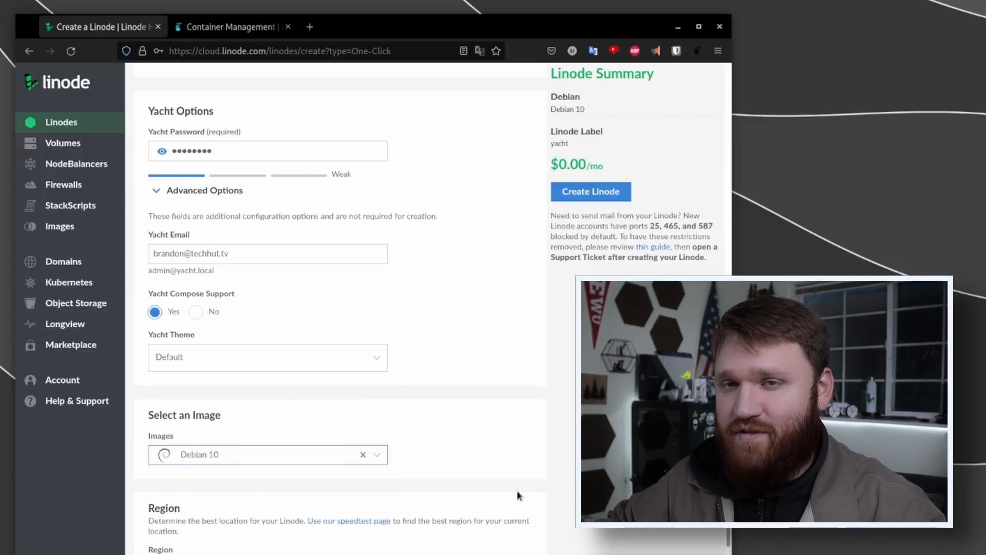
scroll("down", 3)
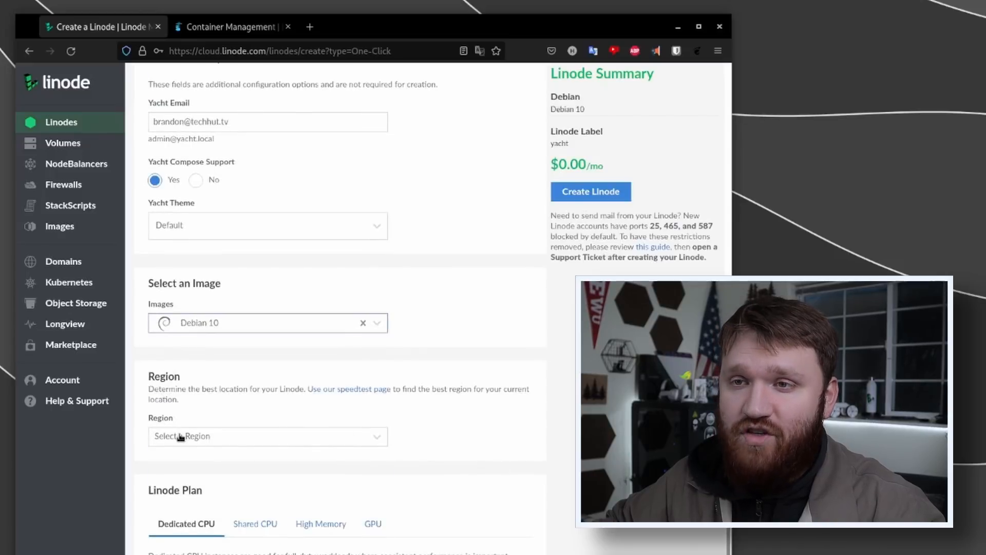
left_click(266, 436)
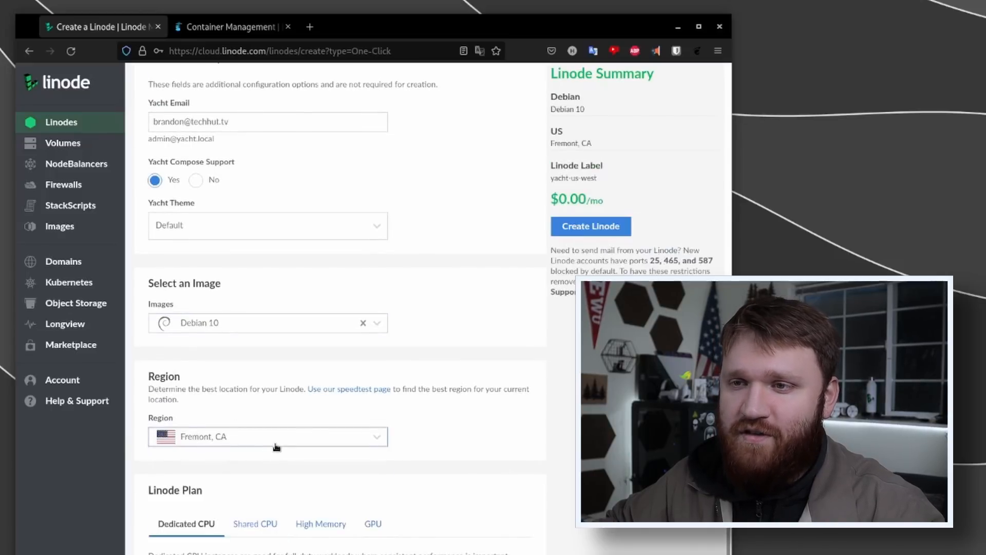
Select the Nanode 1 GB shared plan, label it yacht-tut, and set a root password
scroll("down", 3)
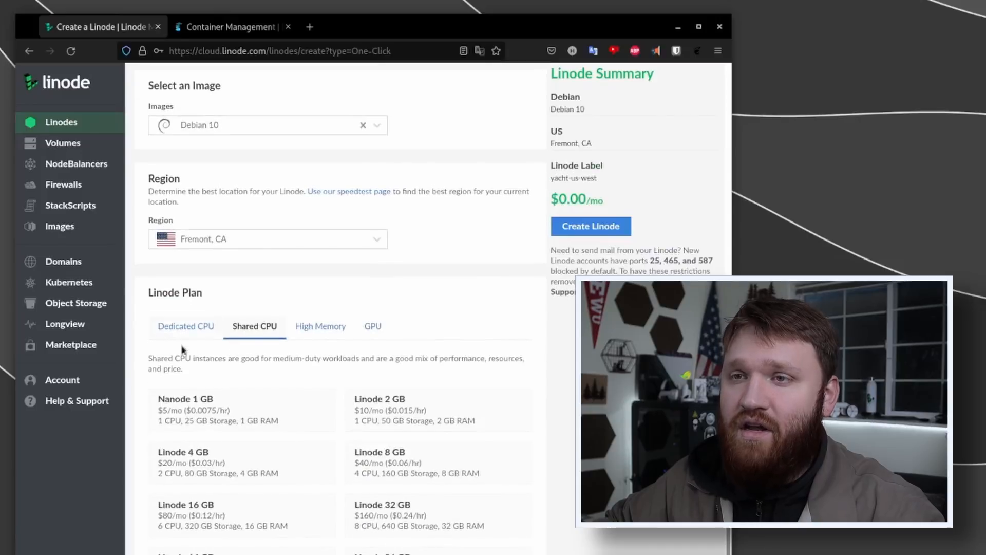
left_click(241, 409)
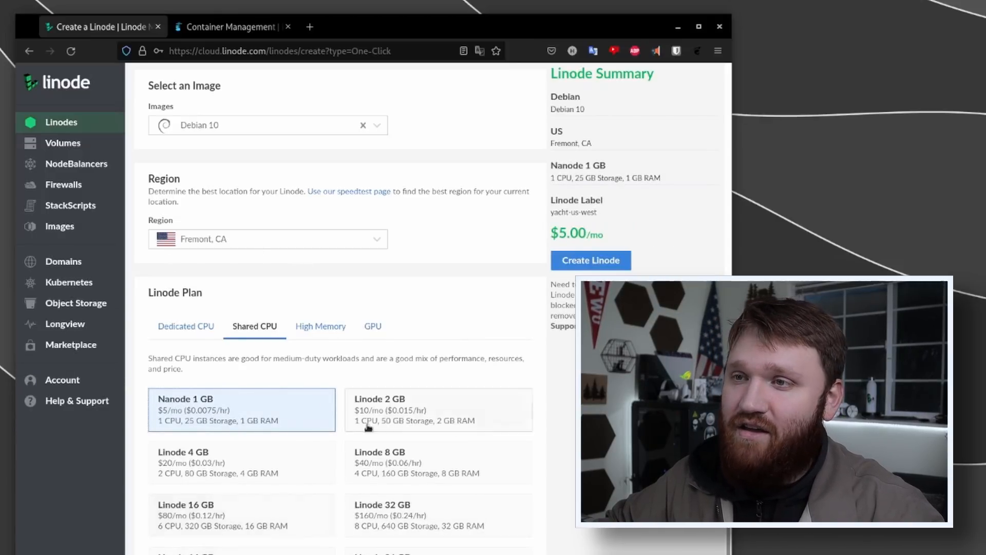
scroll("down", 3)
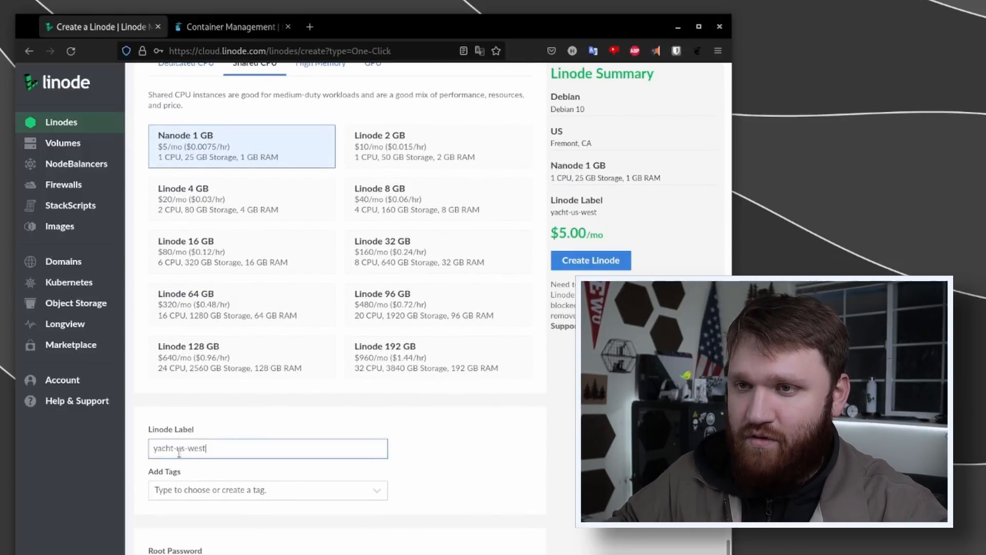
type("yacht-tut")
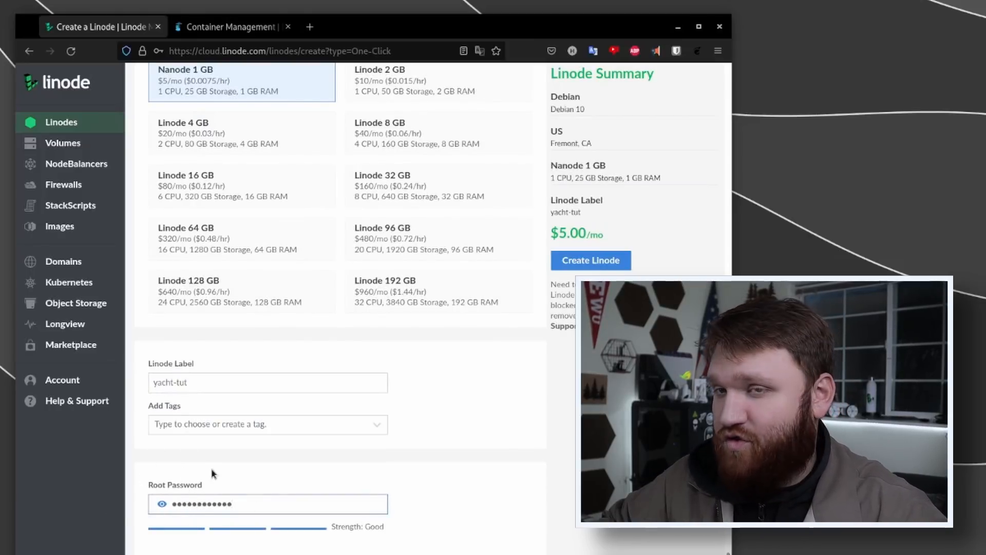
scroll("down", 3)
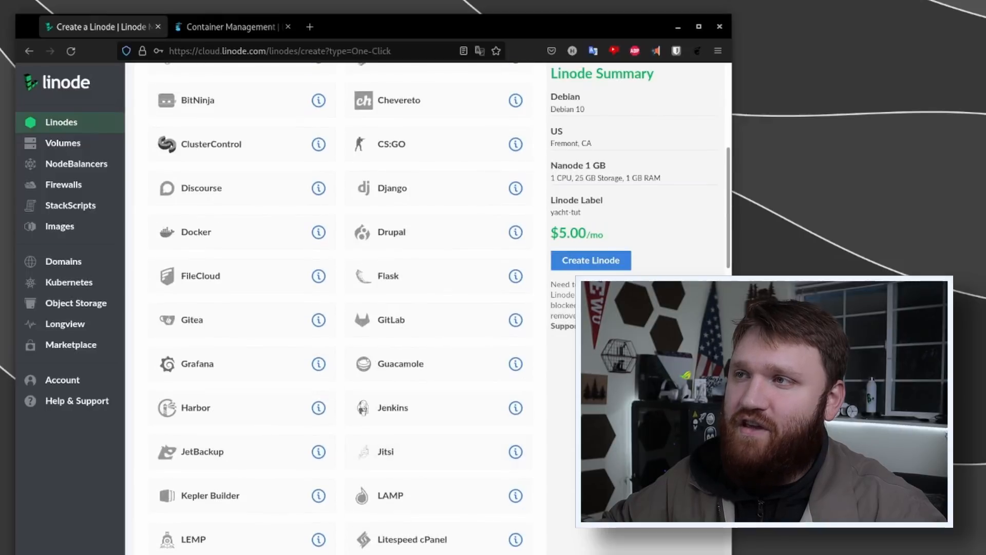
Create the yacht-tut Linode, then open the yacht.sh website in a new tab
left_click(590, 260)
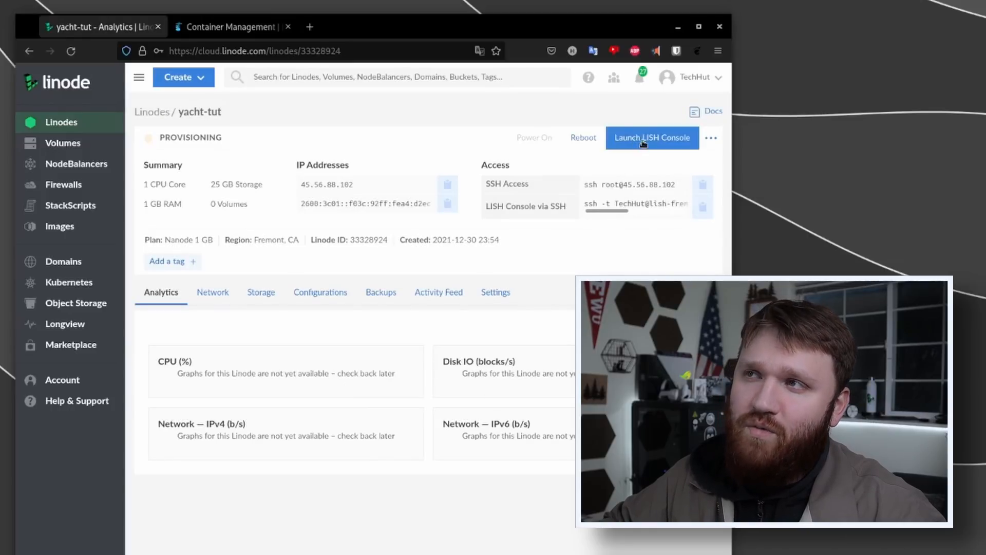
left_click(652, 137)
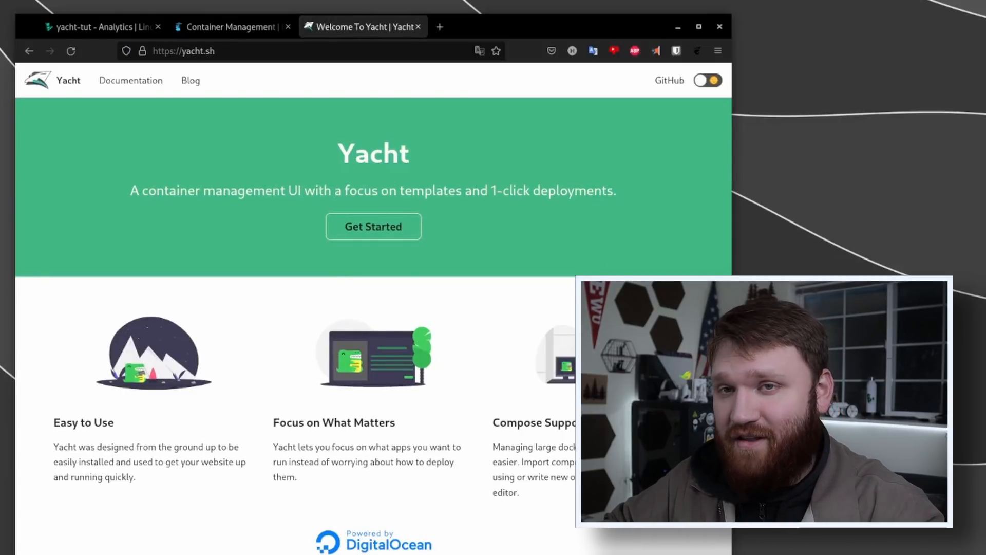
Read the Install Yacht docs page through Docker Compose, then return to the Linode server
left_click(130, 80)
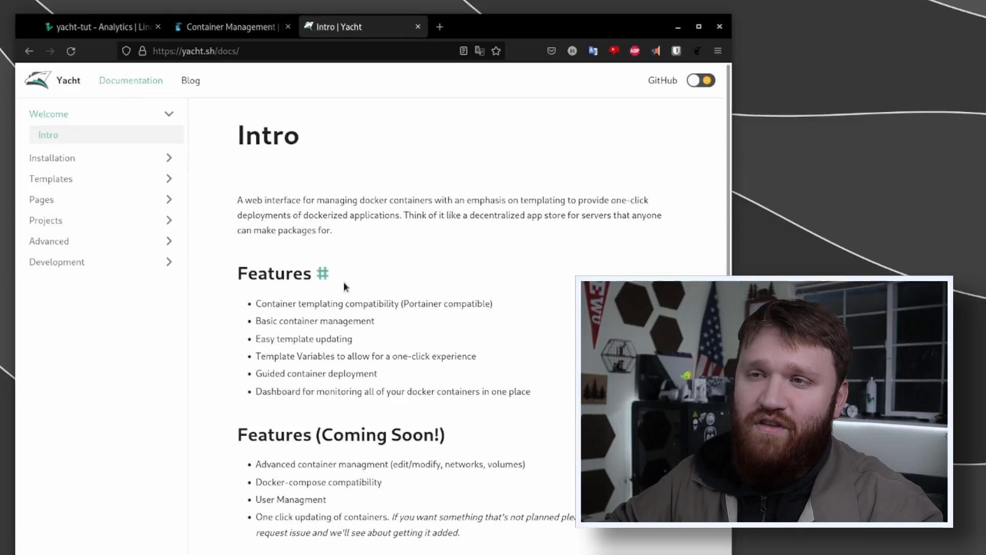
scroll("down", 3)
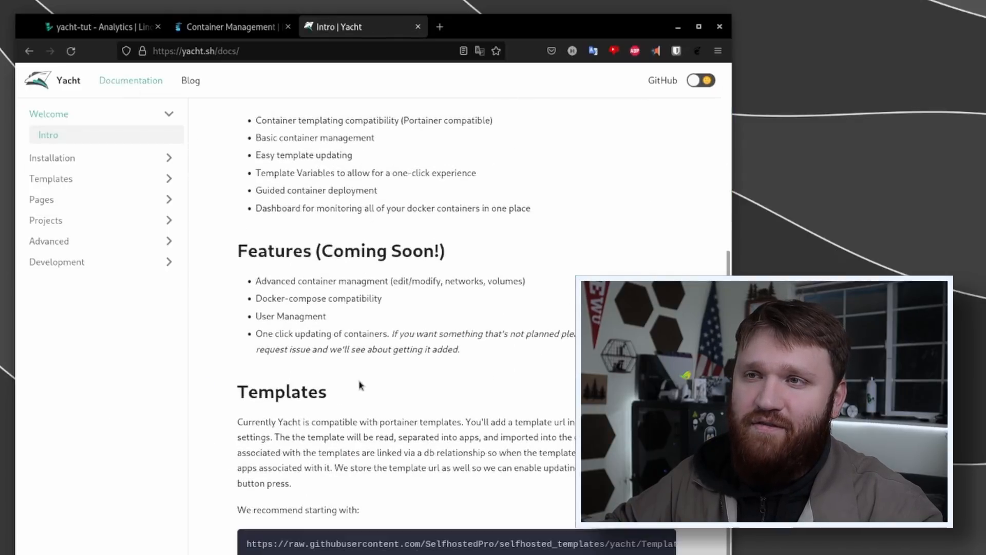
left_click(52, 157)
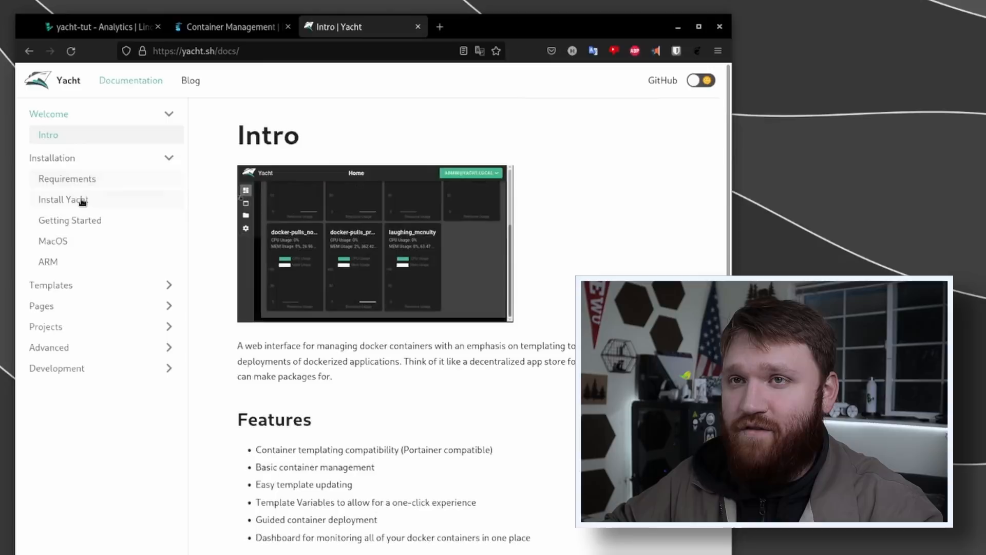
left_click(63, 199)
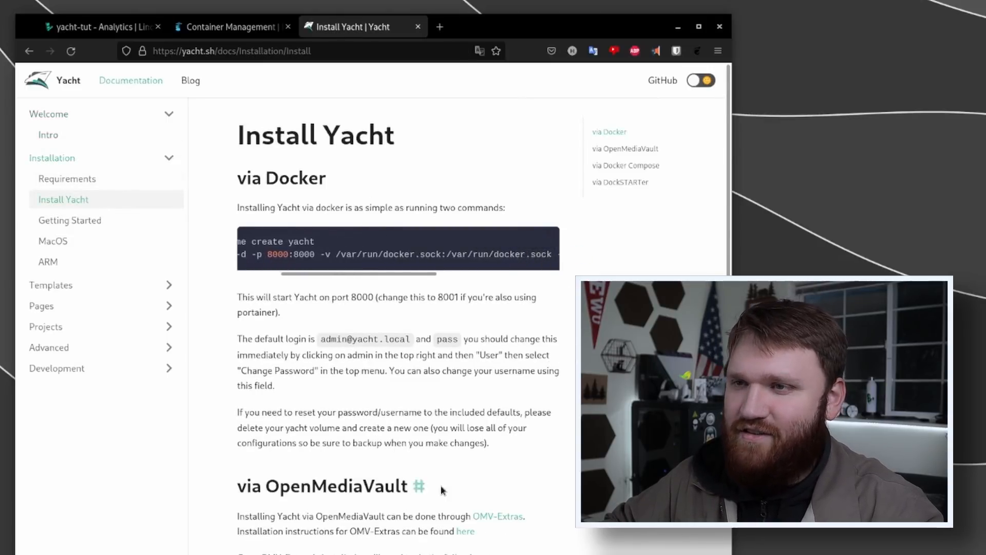
scroll("down", 3)
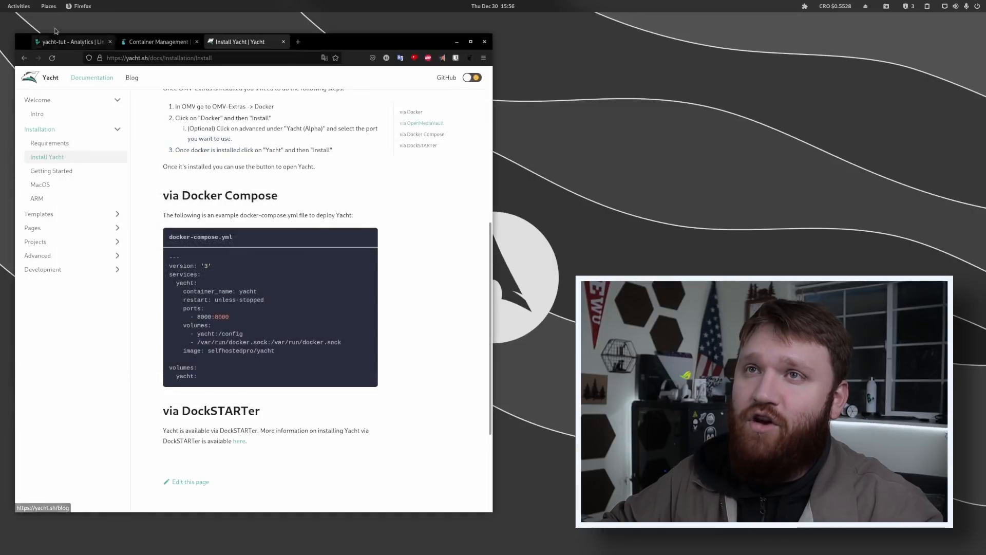
left_click(71, 42)
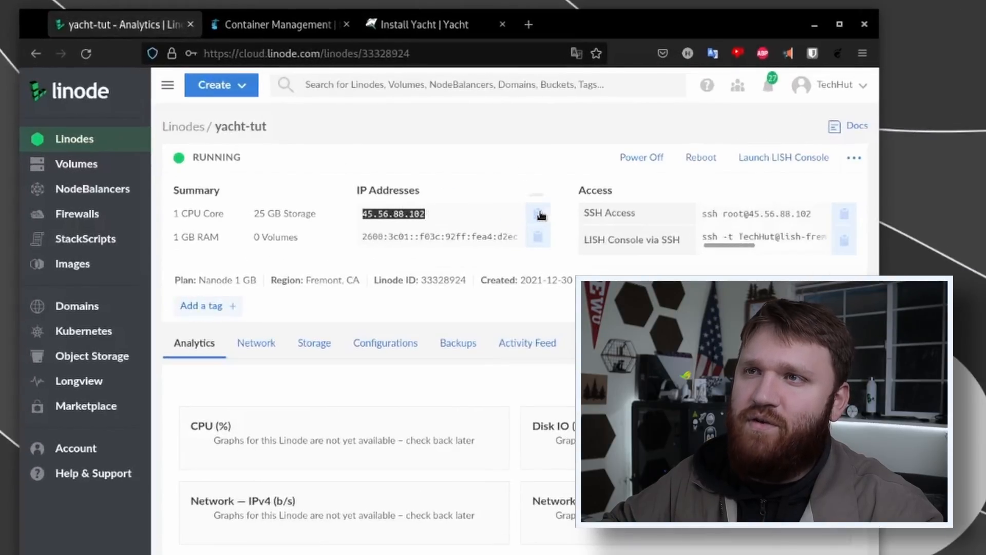
Load the Yacht login page at 45.56.88.102:8000 in the Portainer tab
left_click(280, 25)
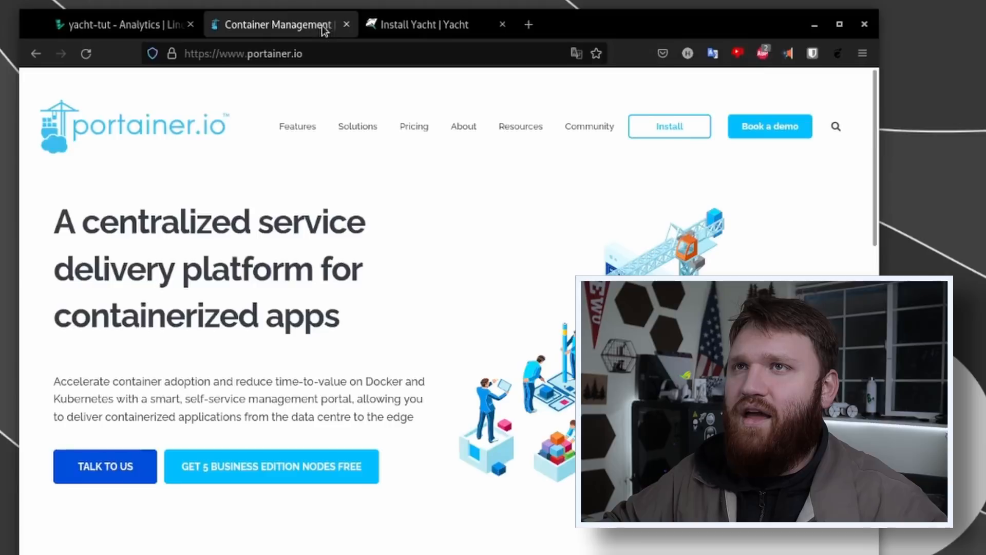
type("45.56.88.102:8000/#/")
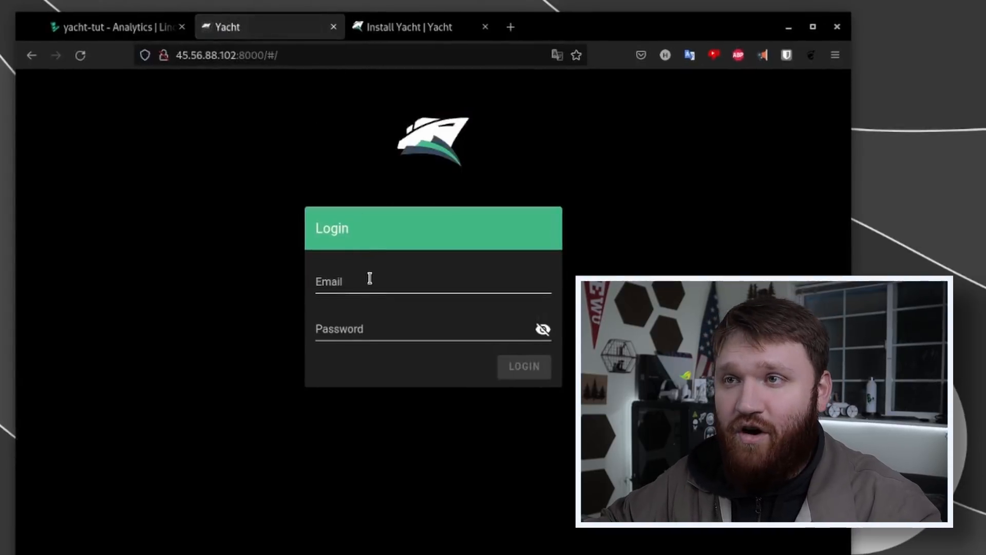
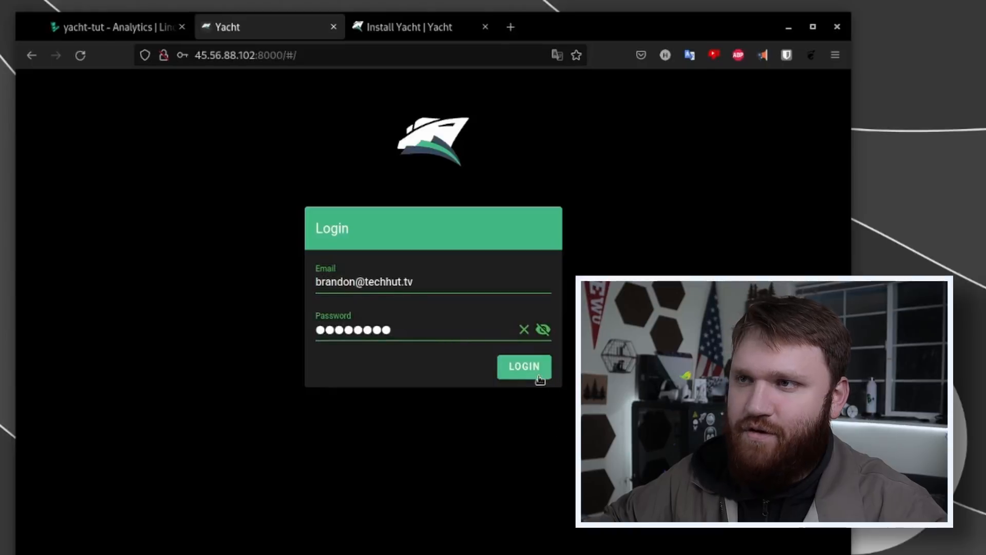
Log in to Yacht with the brando admin email and password
left_click(524, 366)
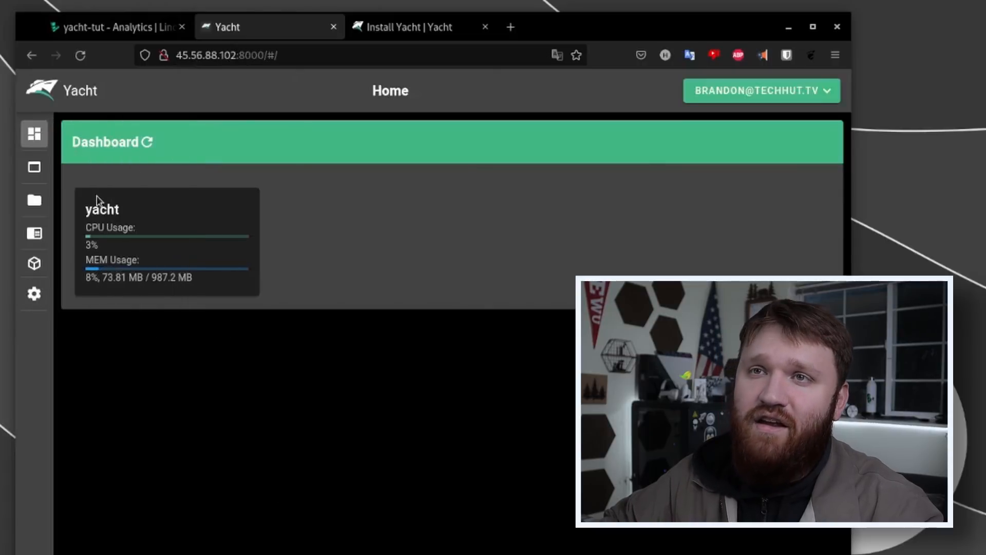
mouse_move(211, 149)
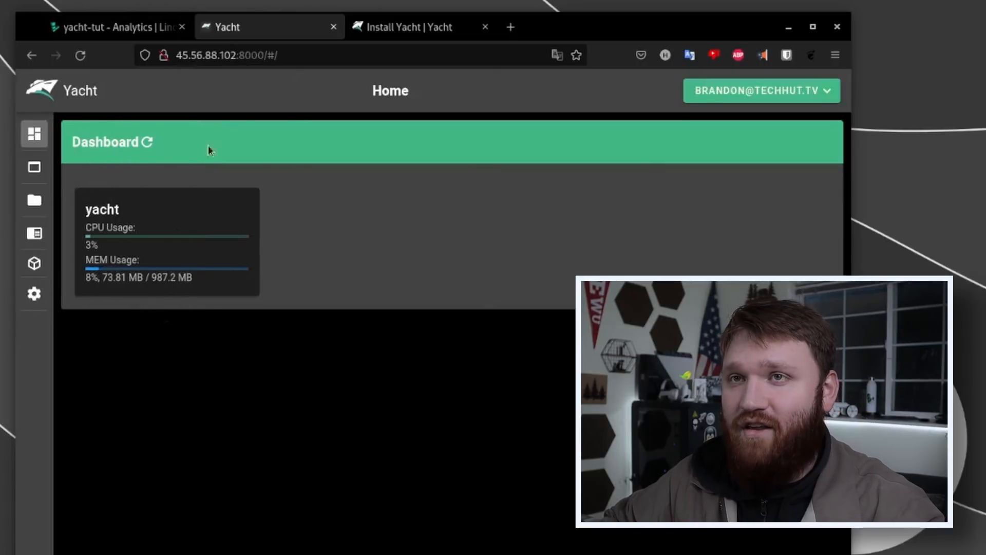
mouse_move(438, 257)
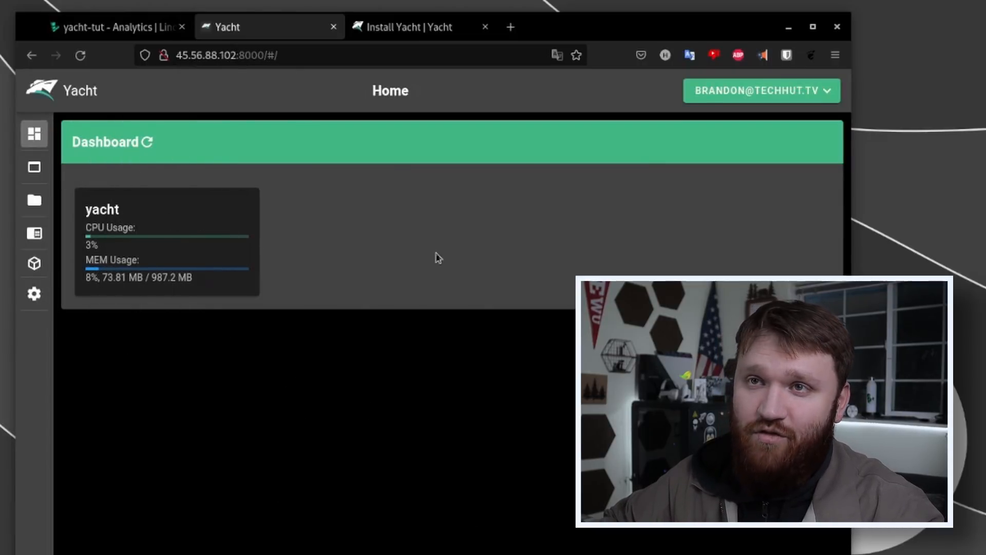
mouse_move(344, 362)
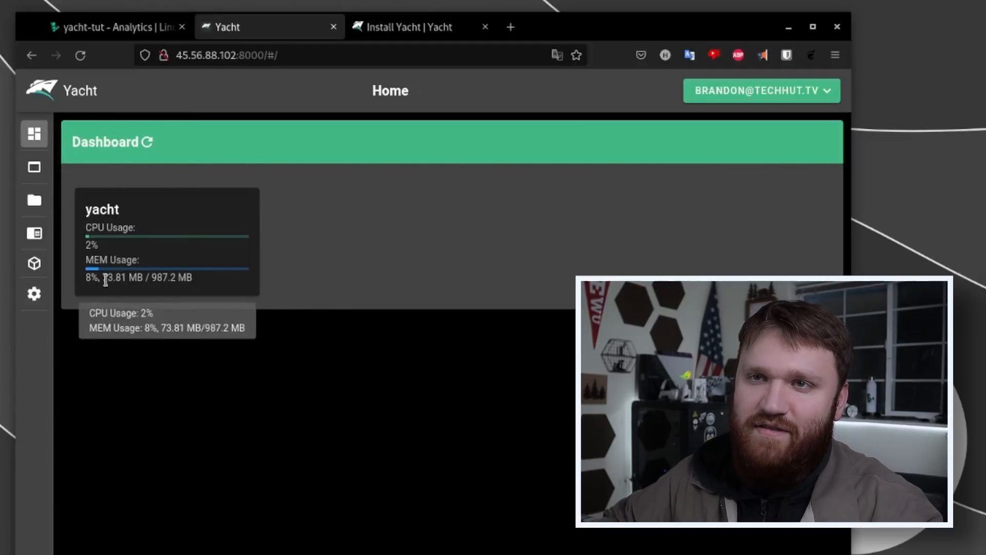
mouse_move(299, 279)
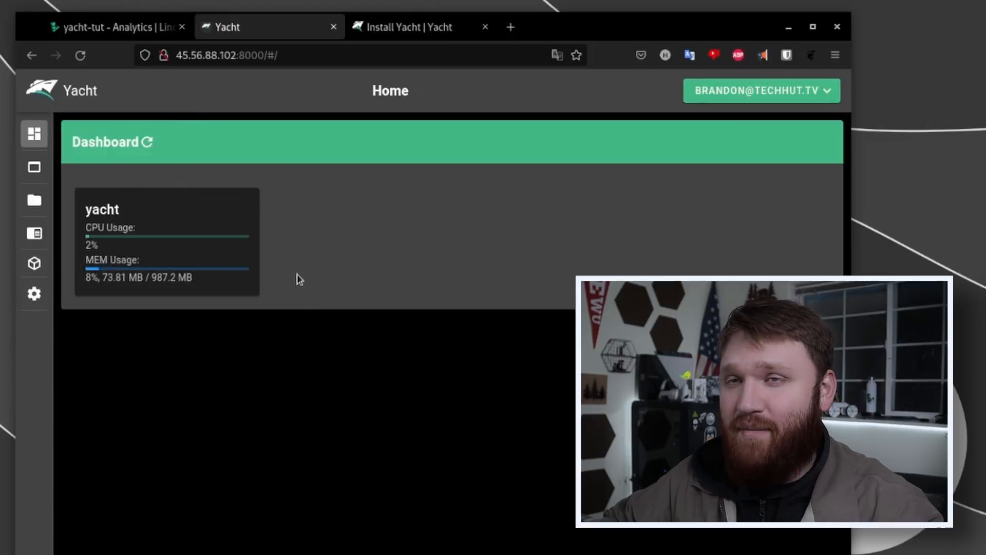
mouse_move(126, 171)
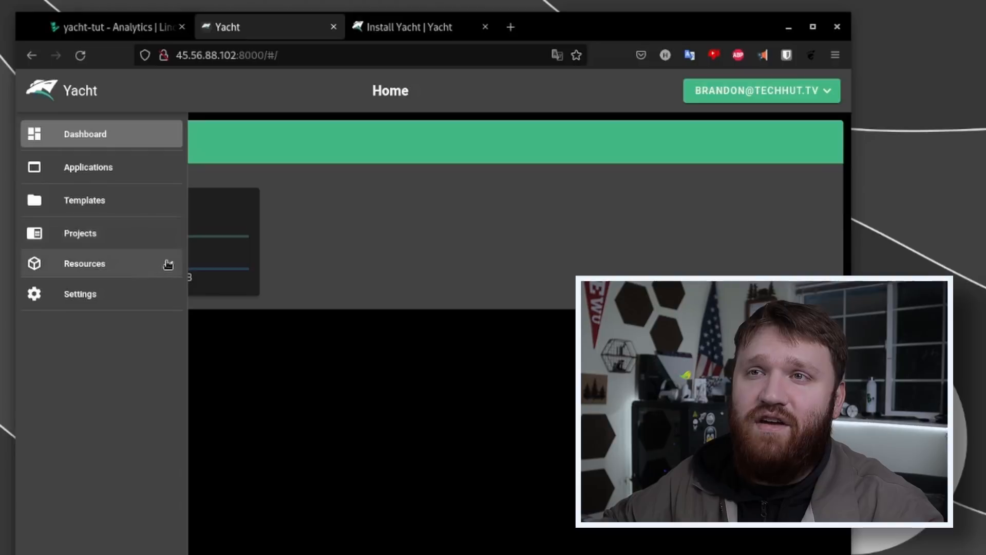
Expand Resources, view the yacht application listing, then open the empty Templates page
left_click(84, 263)
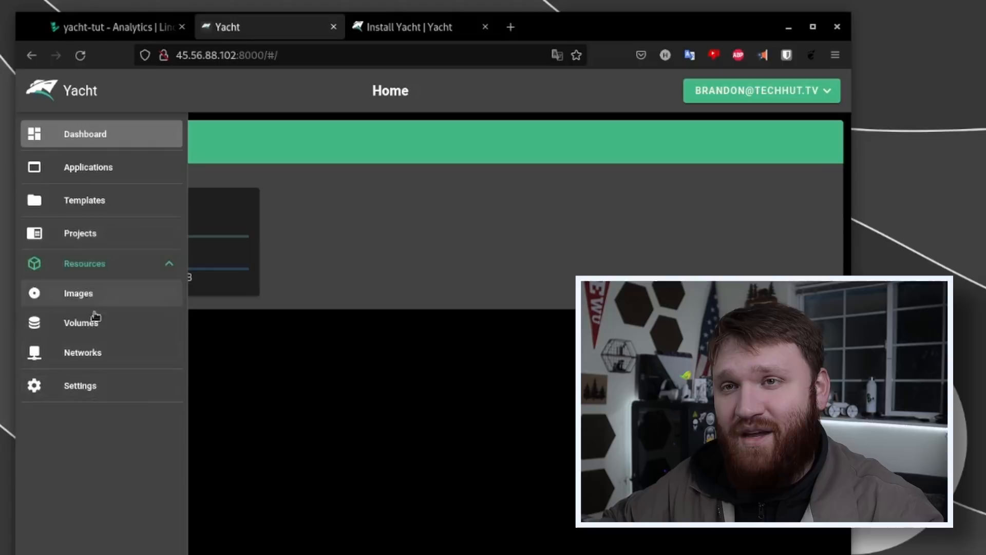
mouse_move(121, 334)
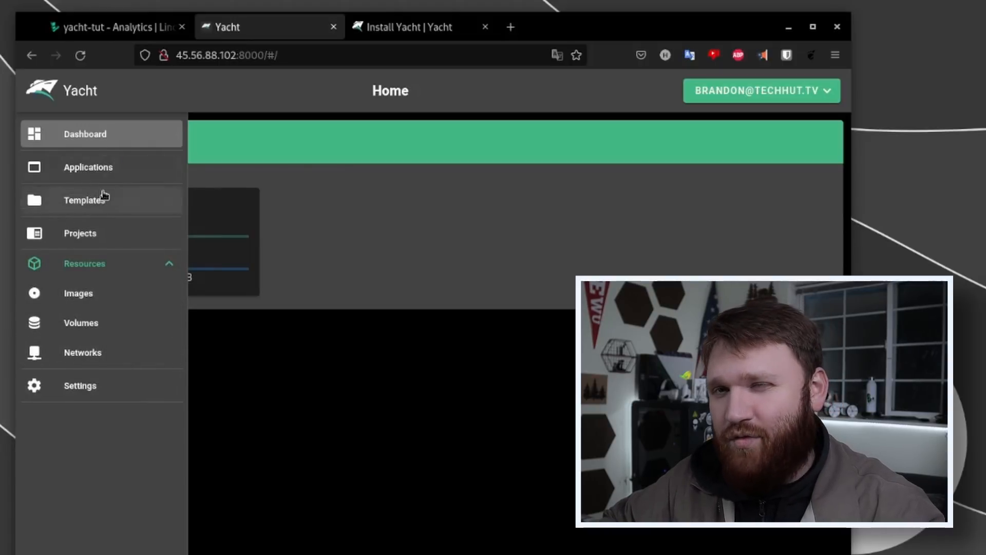
mouse_move(128, 193)
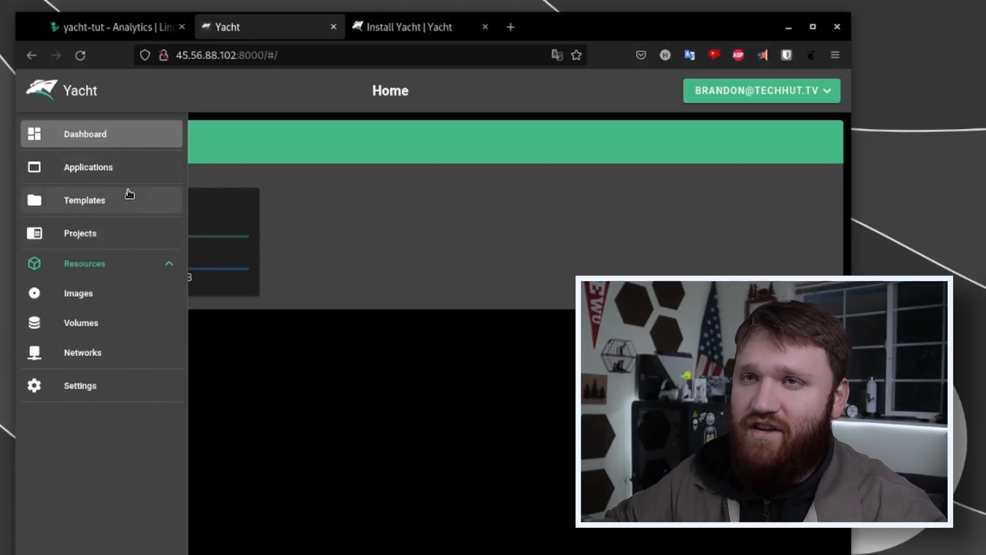
left_click(88, 167)
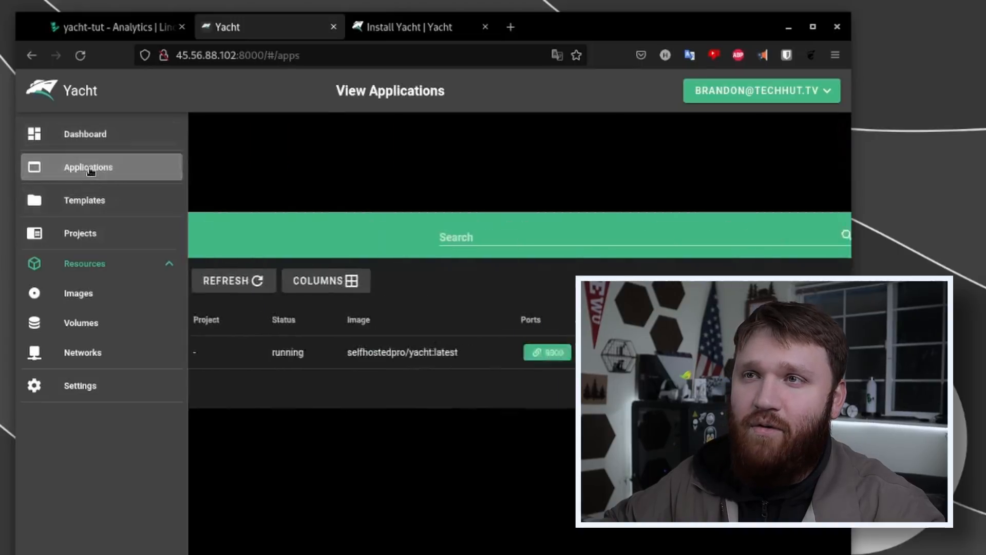
left_click(84, 200)
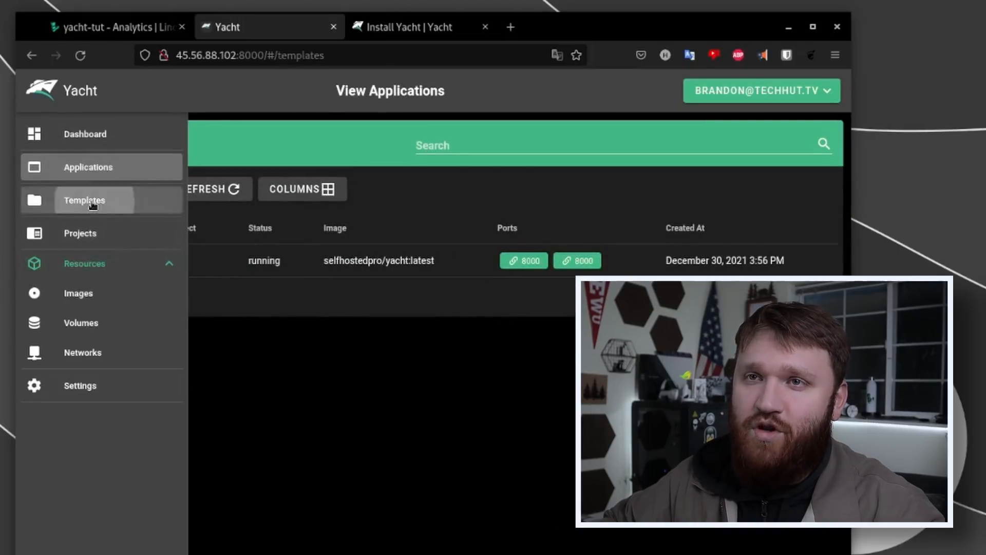
left_click(84, 199)
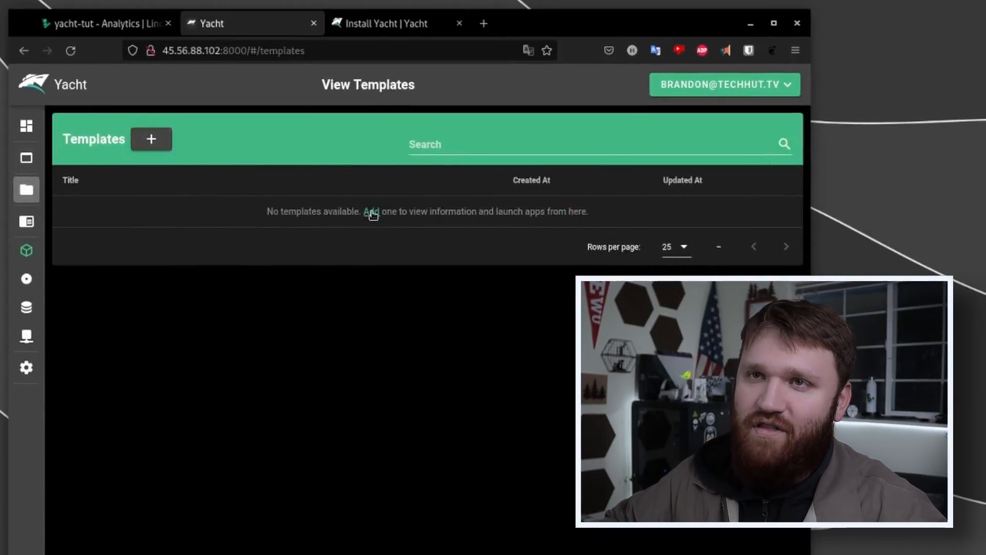
Add the SelfHostedPro template from its GitHub raw URL and open its app collection
left_click(151, 139)
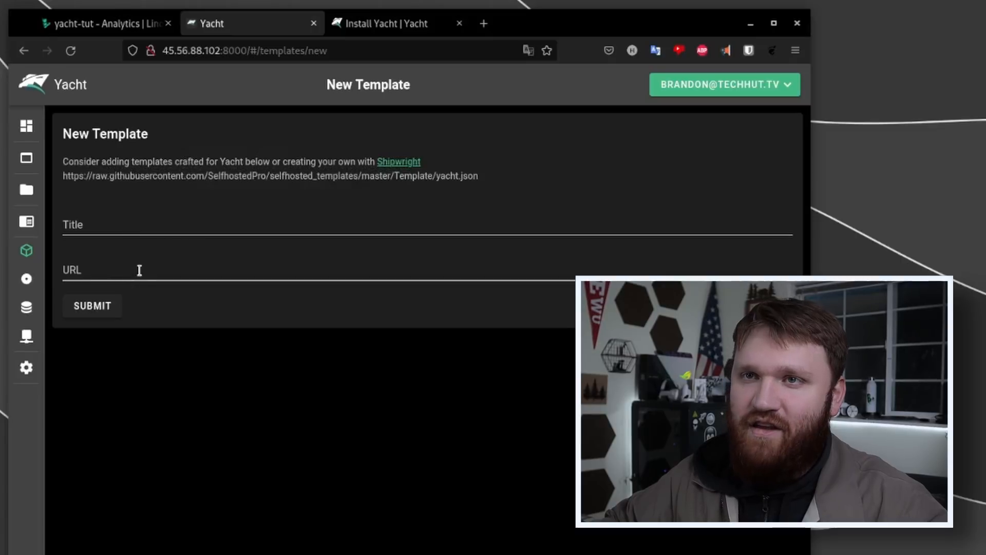
type("https://raw.githubusercontent.com/SelfhostedPro/selfhosted_templates/master/Template/yacht.json")
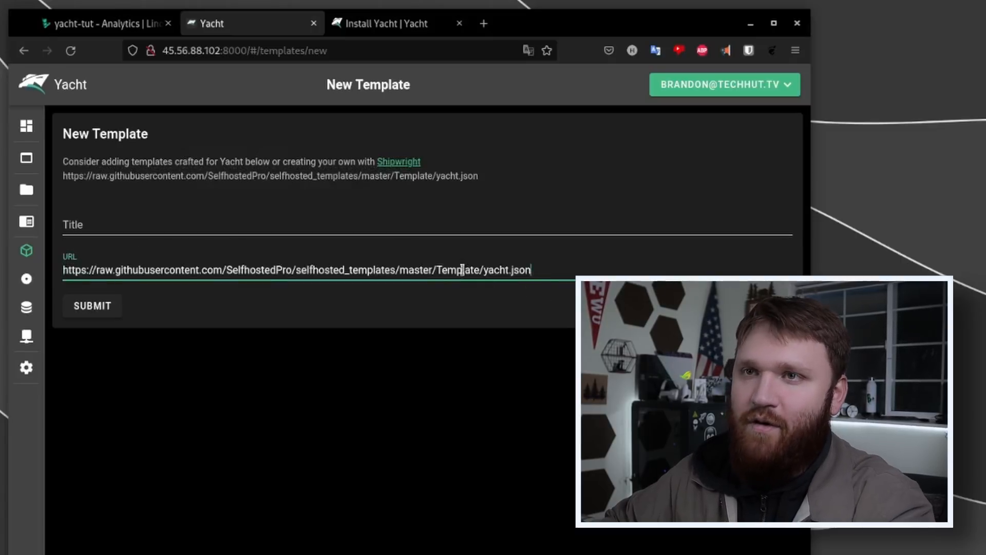
type("S")
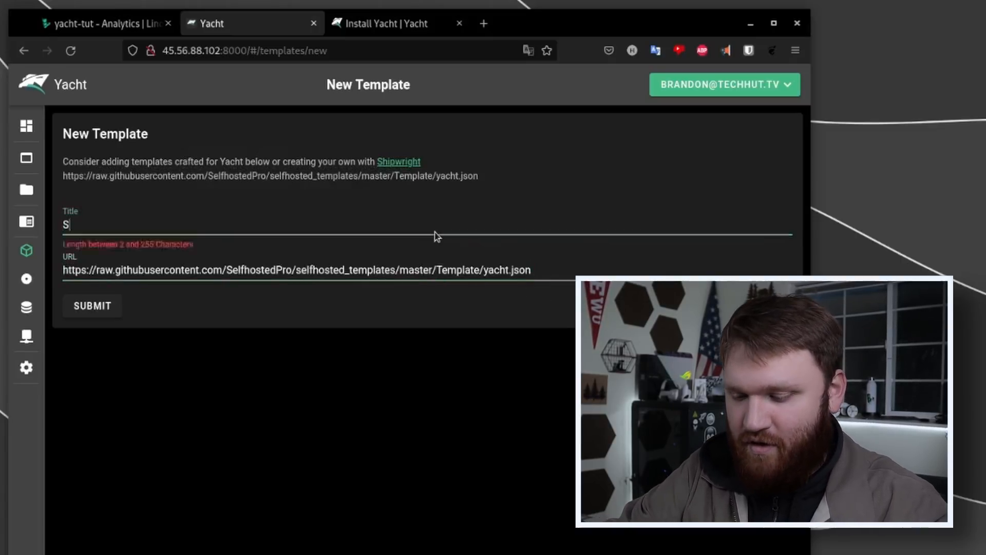
type("elfHosted")
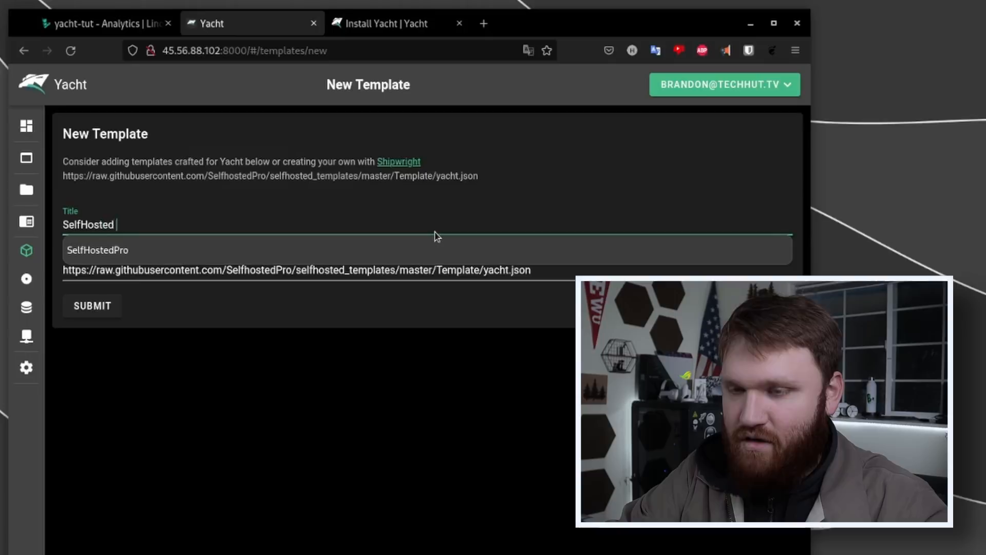
left_click(97, 249)
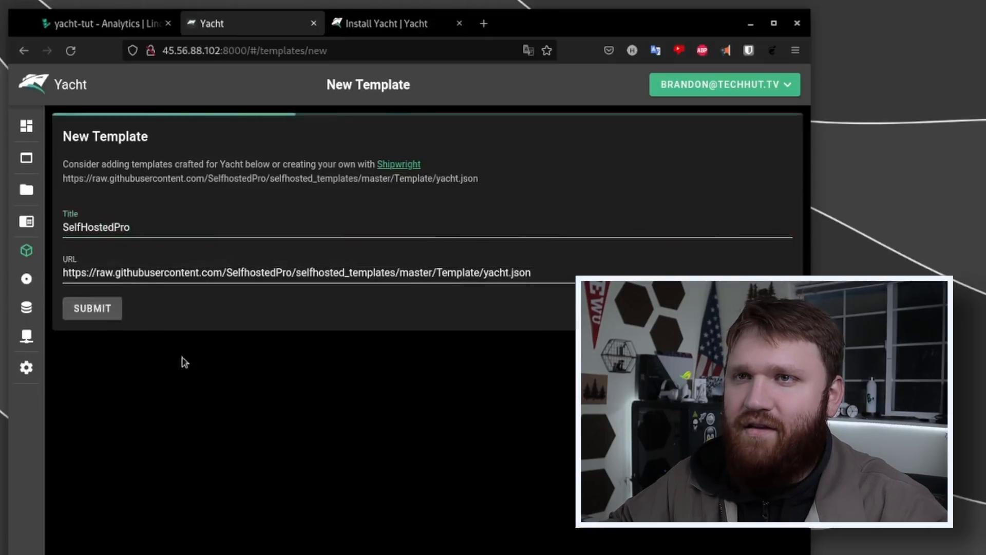
left_click(92, 308)
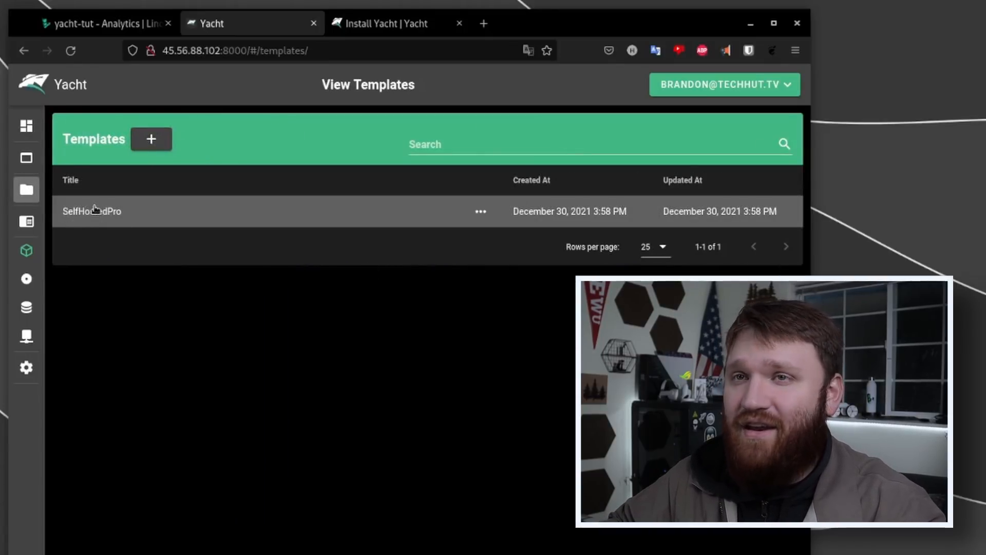
left_click(92, 210)
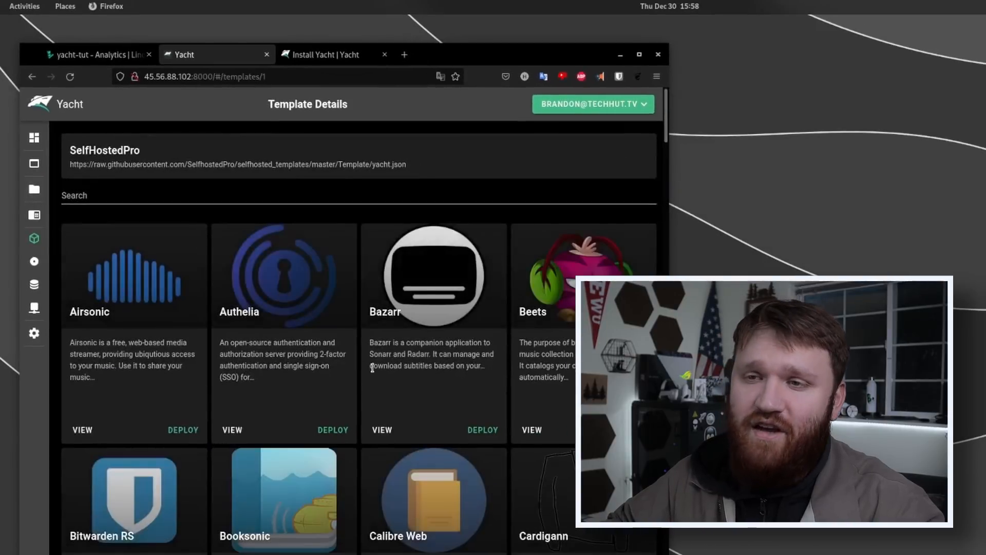
Show the Homer card's details from the SelfHostedPro template list
scroll("down", 3)
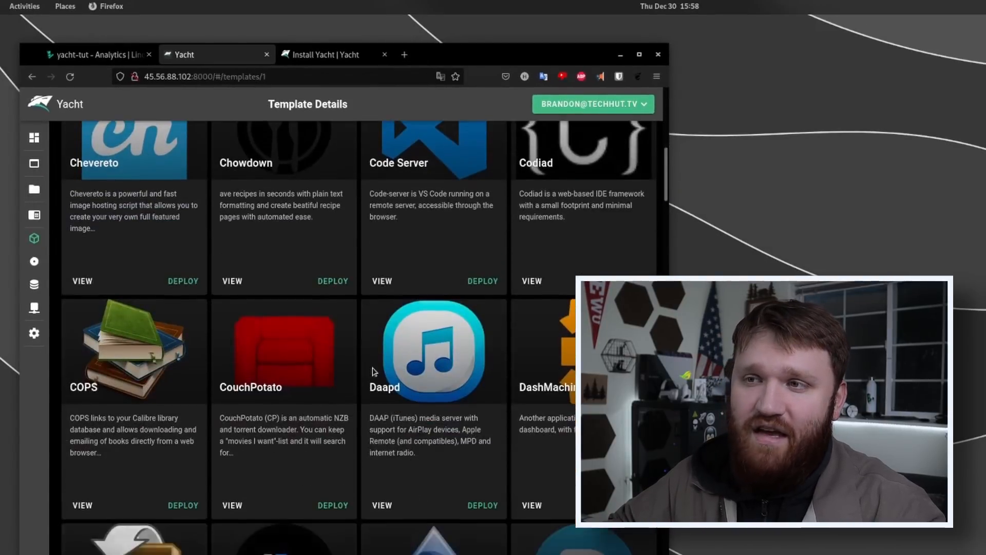
scroll("down", 3)
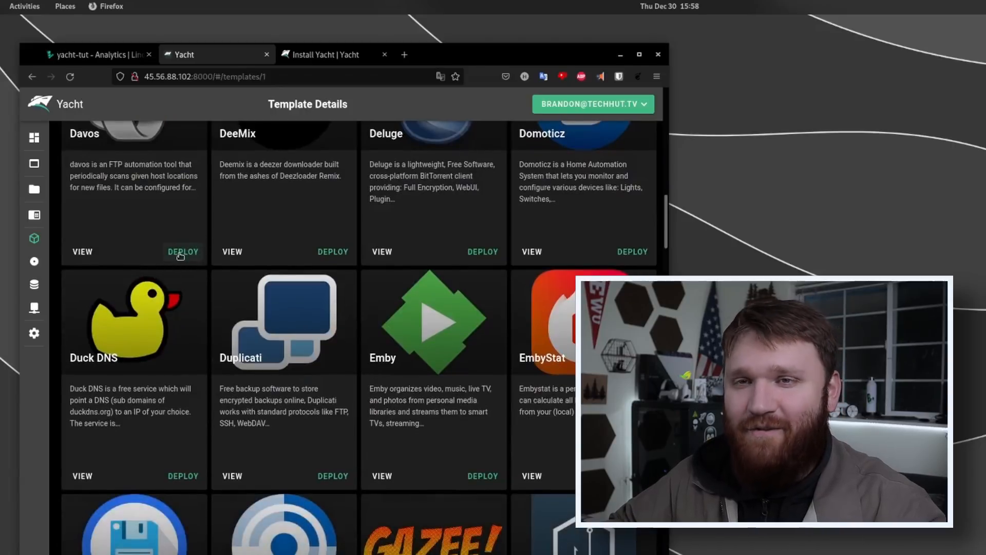
scroll("down", 3)
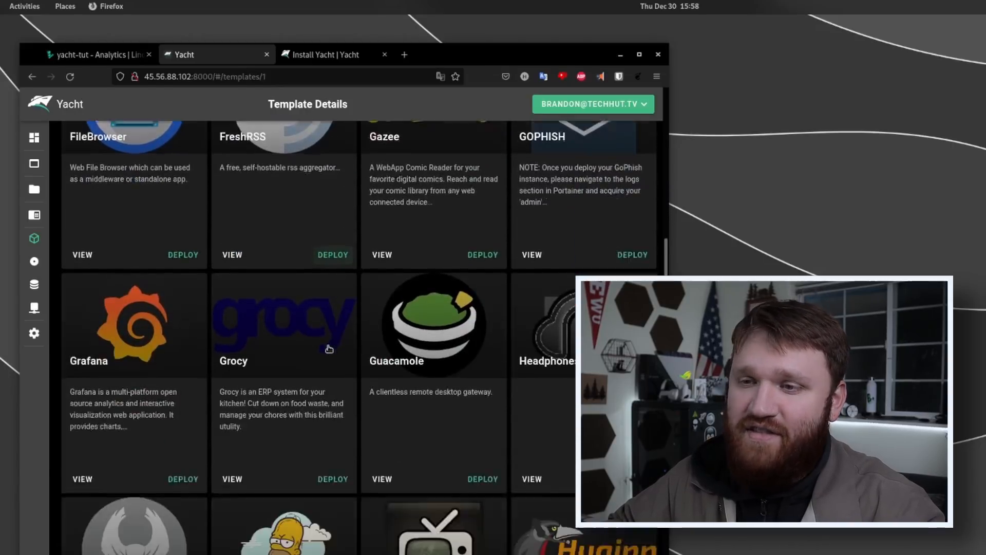
scroll("down", 3)
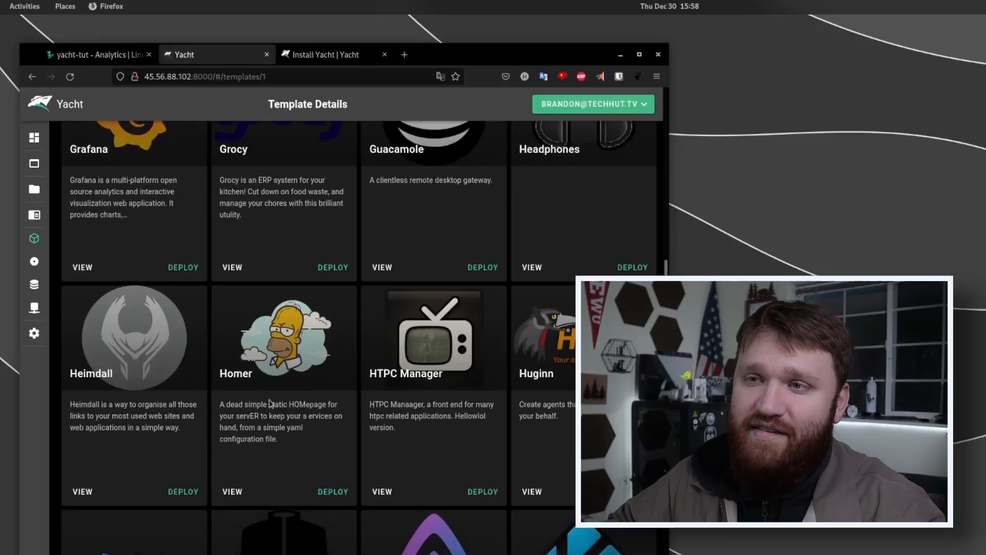
left_click(231, 491)
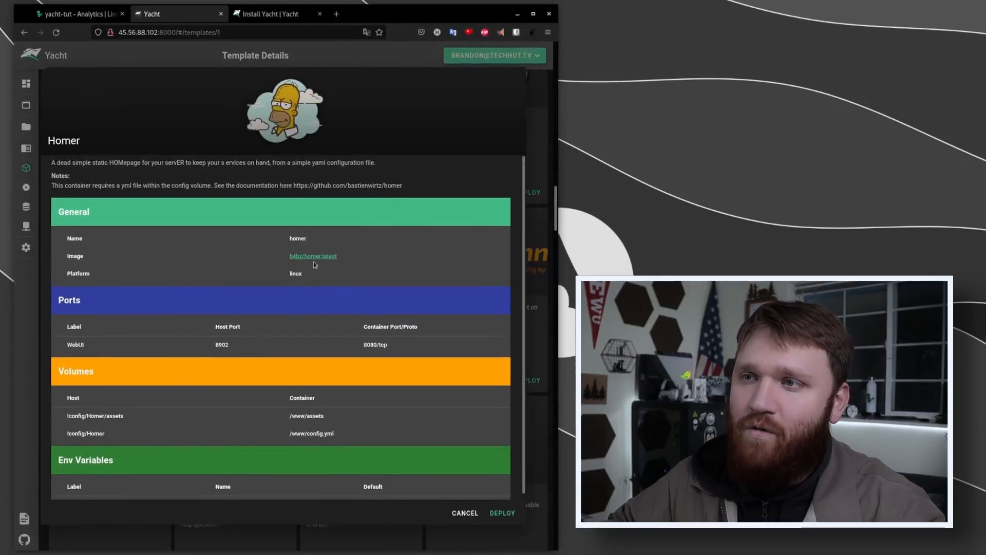
Open the b4bz/homer:latest Docker Hub page in a new tab, then return to Yacht
right_click(313, 256)
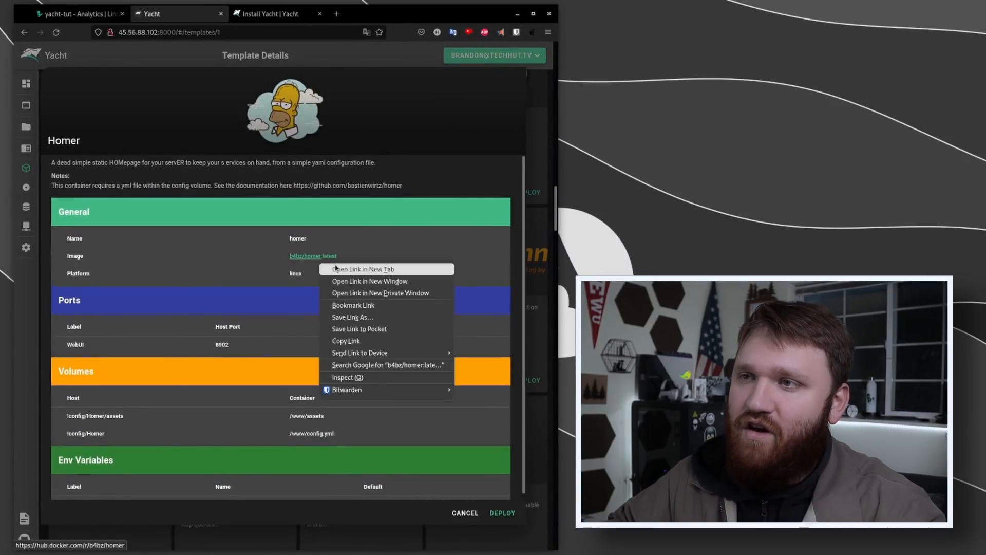
left_click(365, 269)
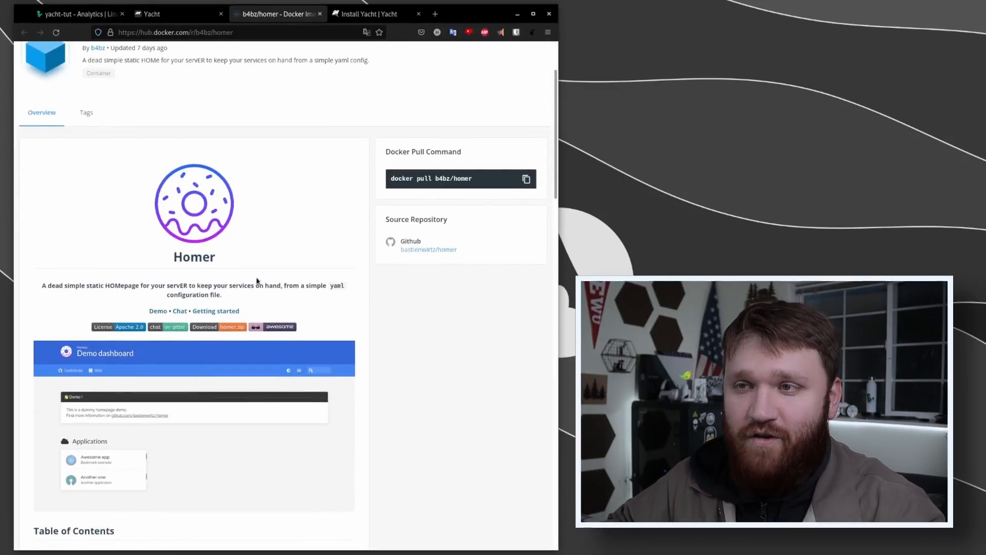
scroll("down", 3)
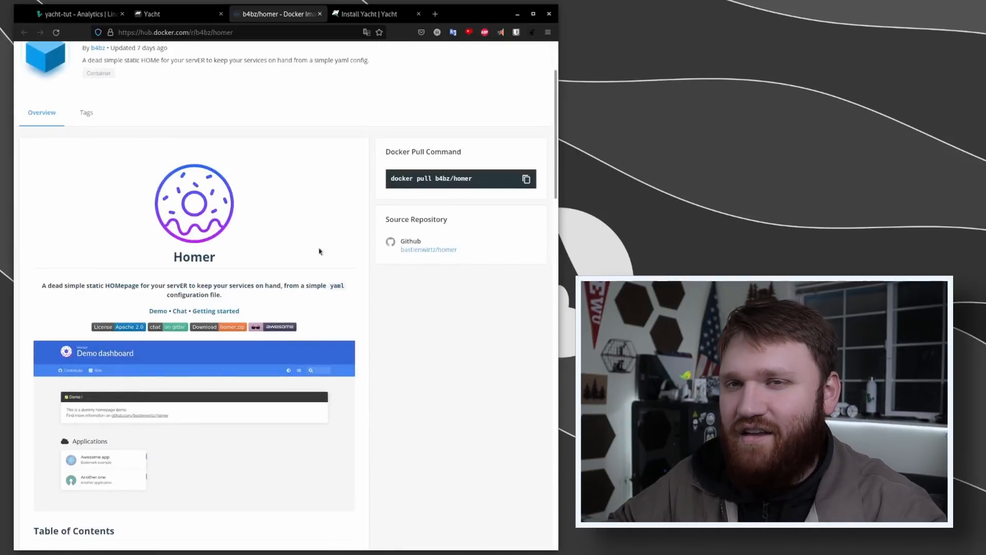
left_click(178, 14)
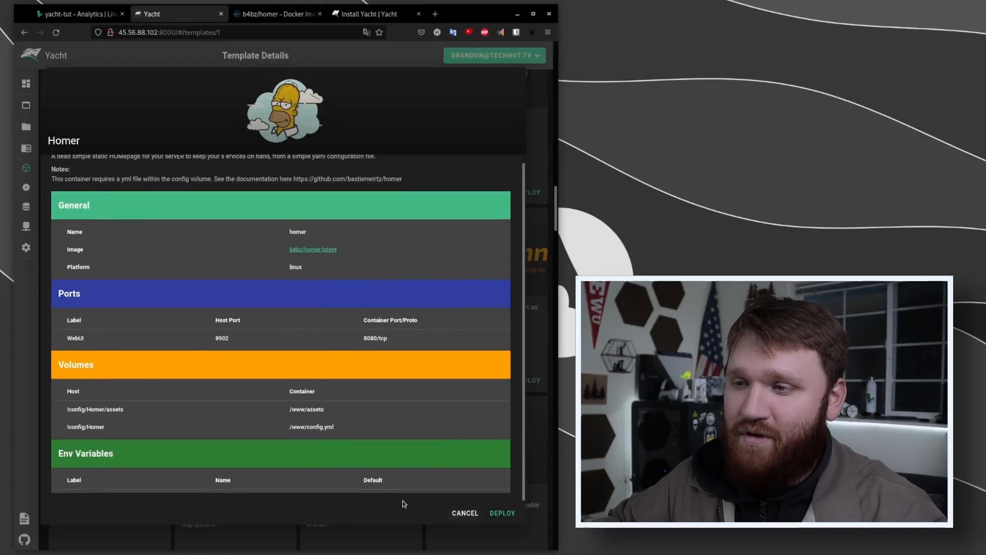
Deploy Homer with the unless-stopped restart policy and continue to Networking
left_click(502, 512)
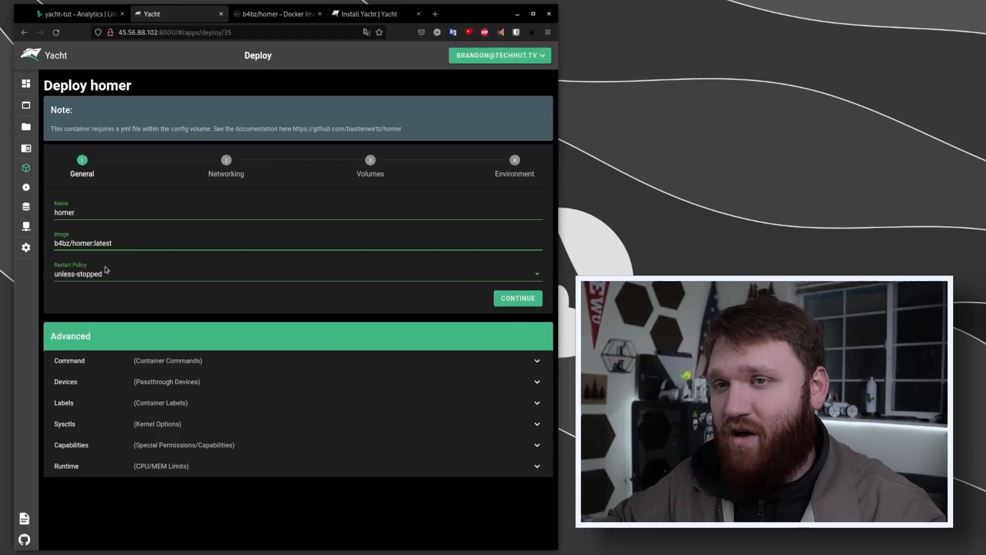
left_click(295, 273)
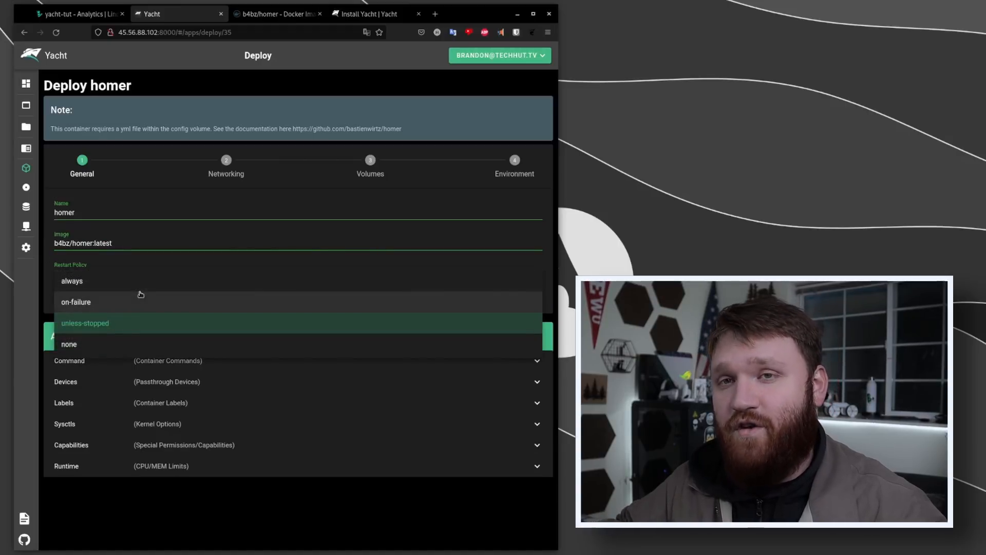
mouse_move(93, 301)
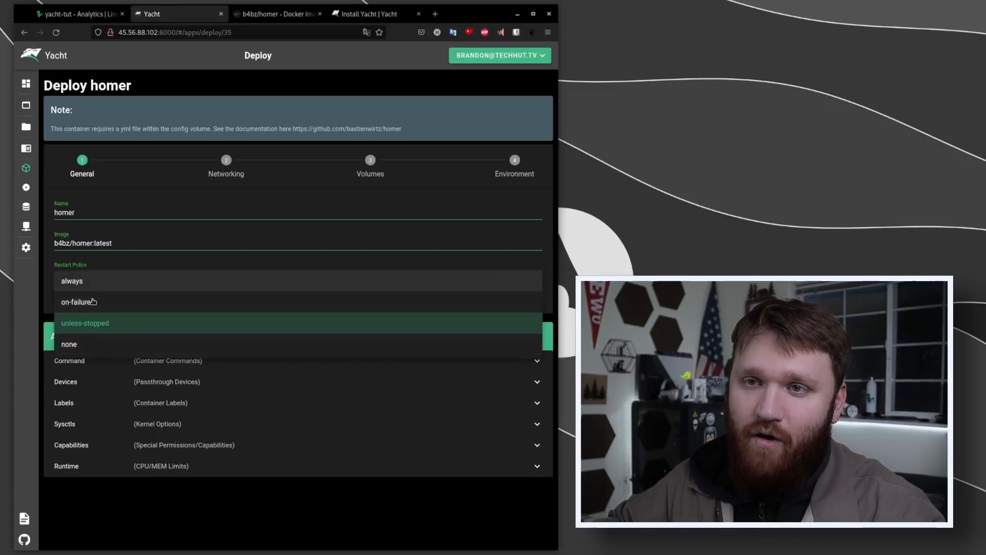
left_click(85, 323)
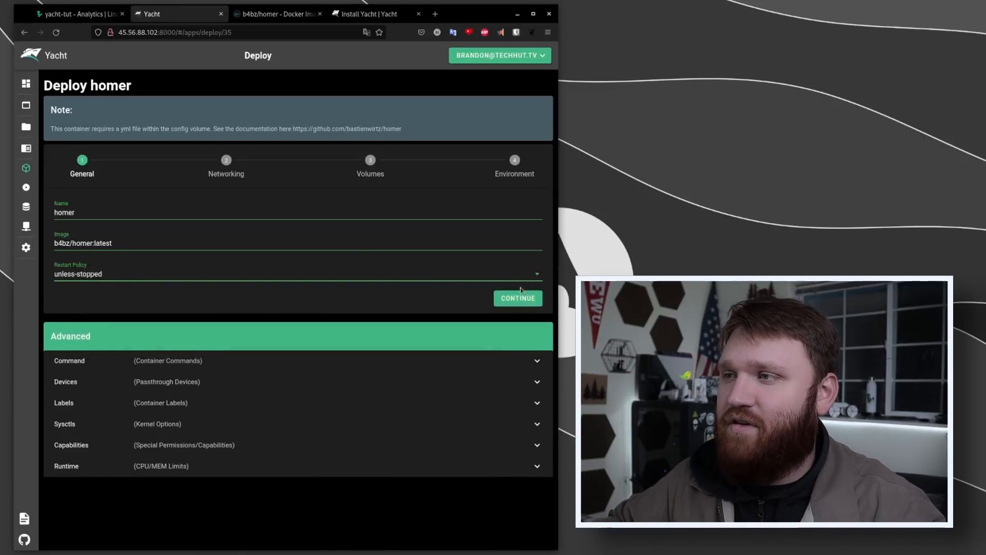
left_click(517, 297)
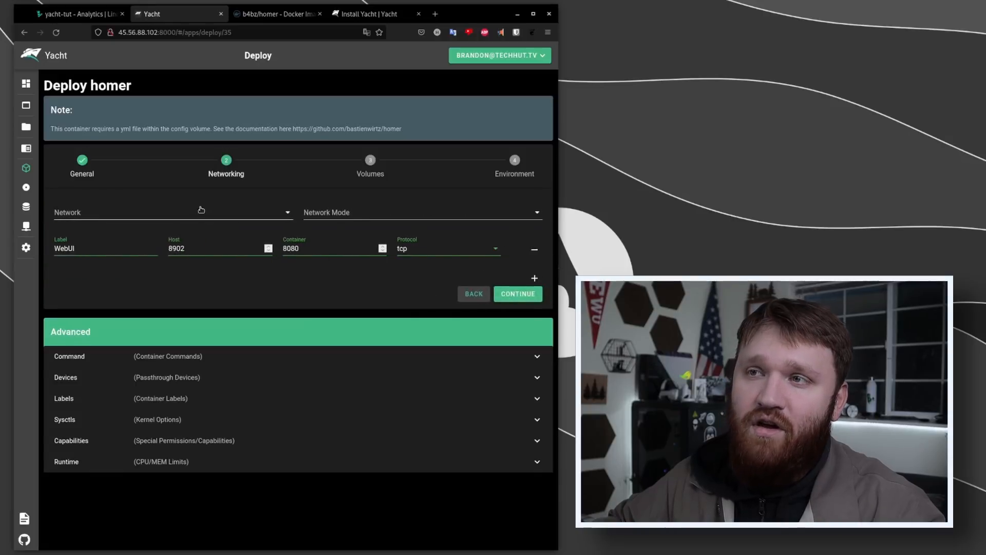
Put Homer on the bridge network and continue to the Volumes step
left_click(170, 212)
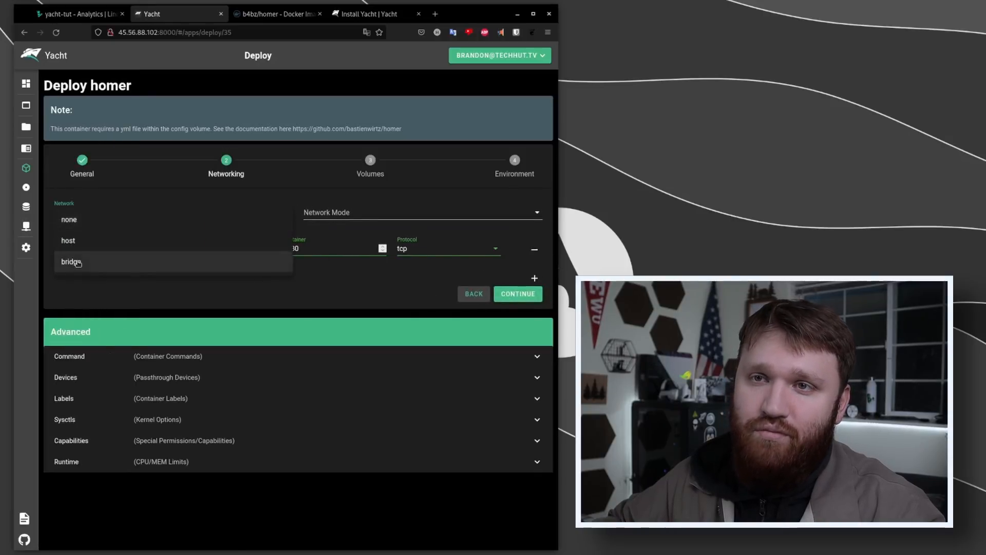
left_click(71, 262)
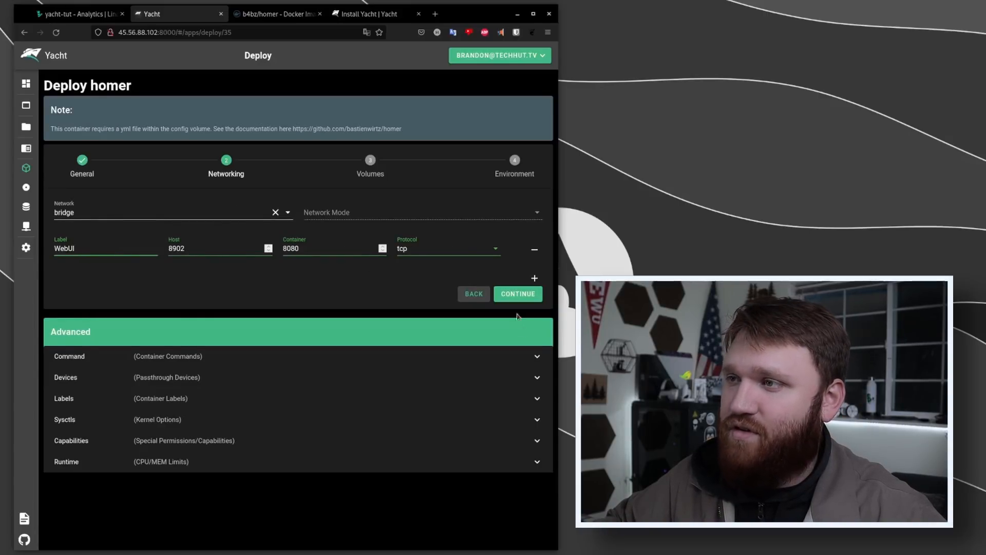
left_click(517, 293)
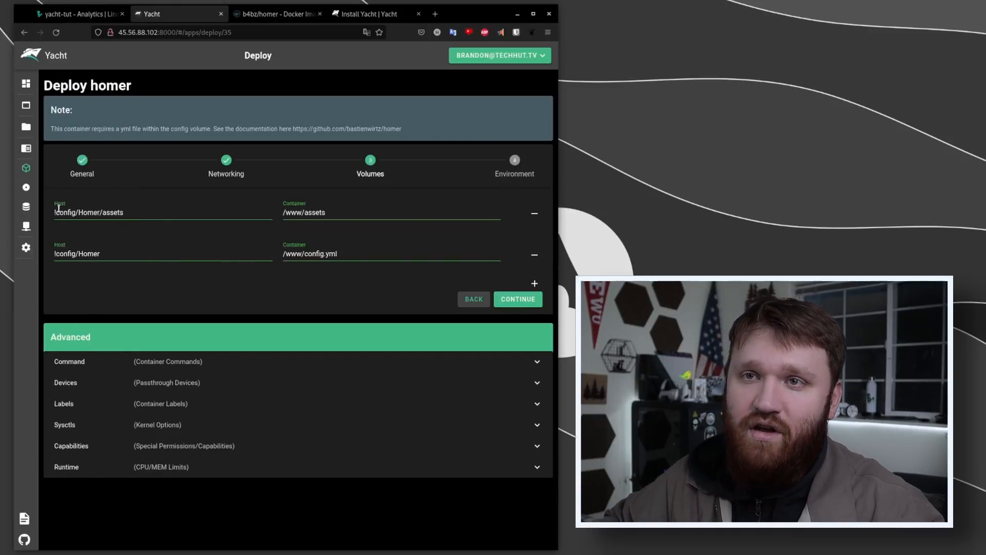
left_click(162, 212)
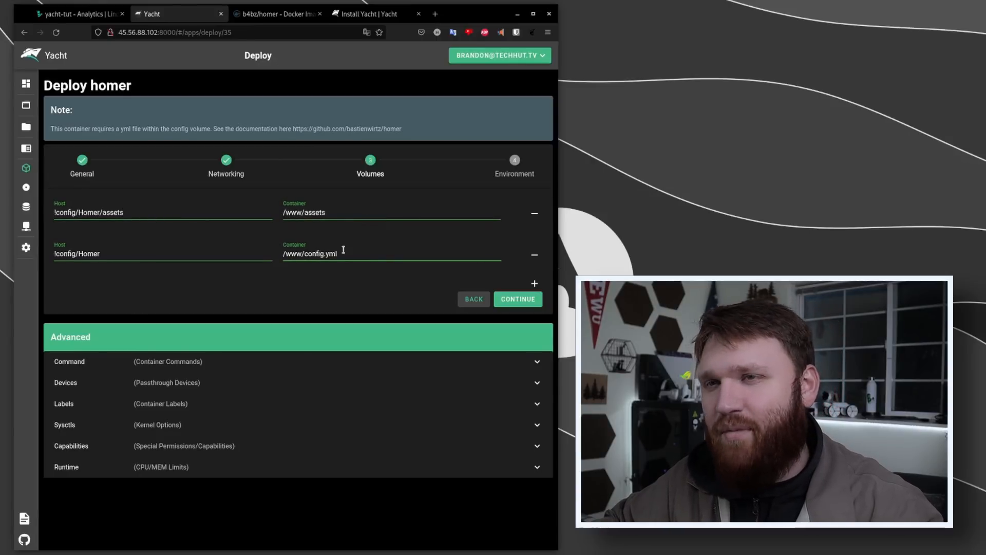
Review the b4bz/homer Getting started and docker-compose volume examples on Docker Hub
left_click(277, 14)
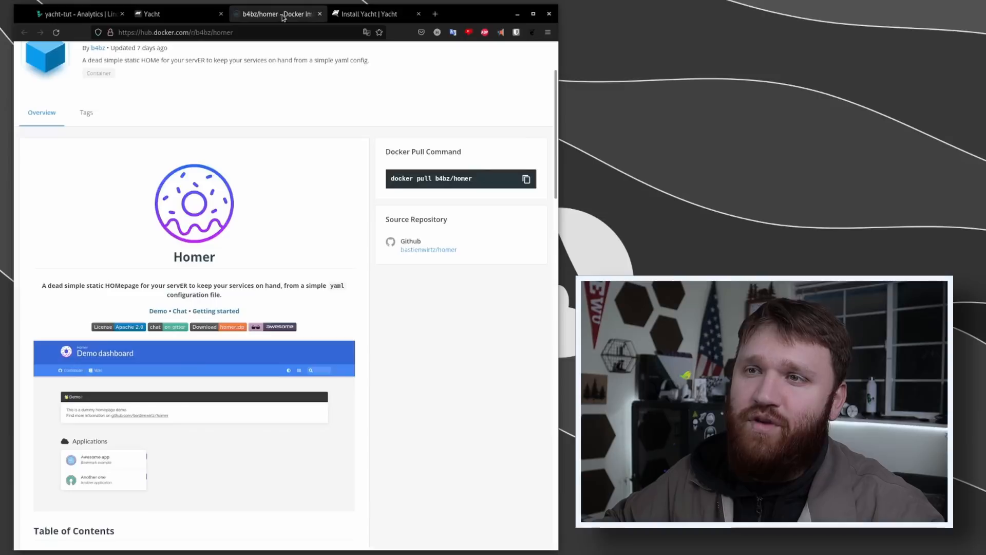
scroll("down", 3)
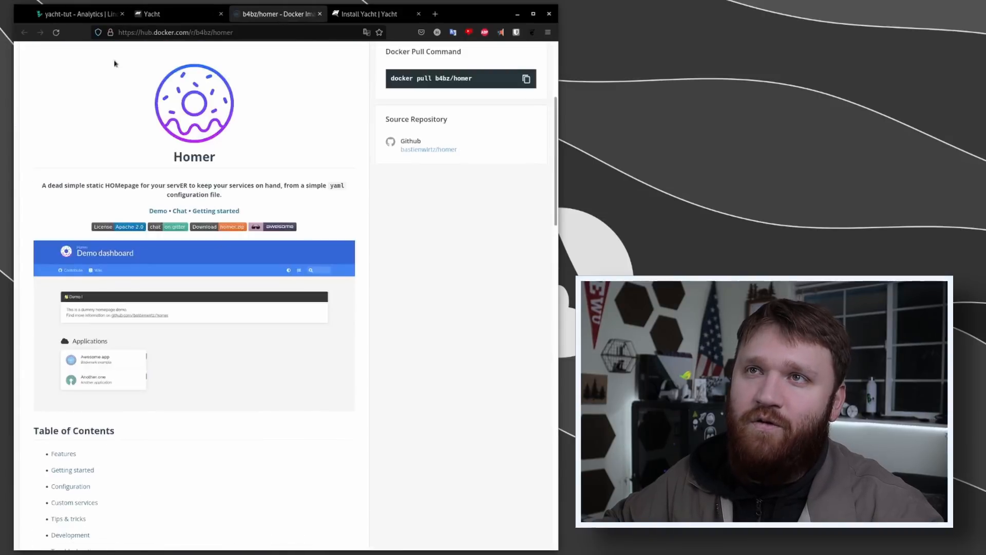
scroll("down", 3)
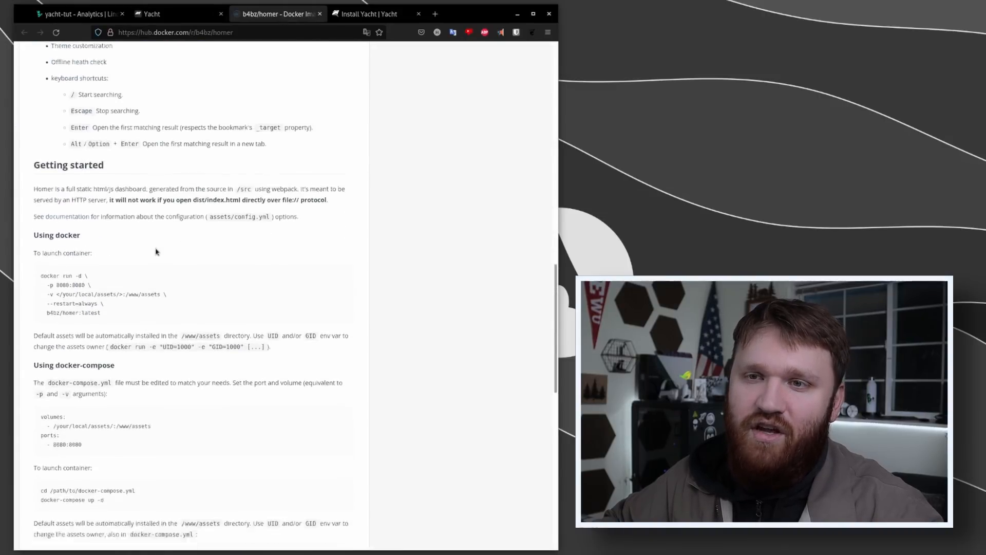
scroll("down", 3)
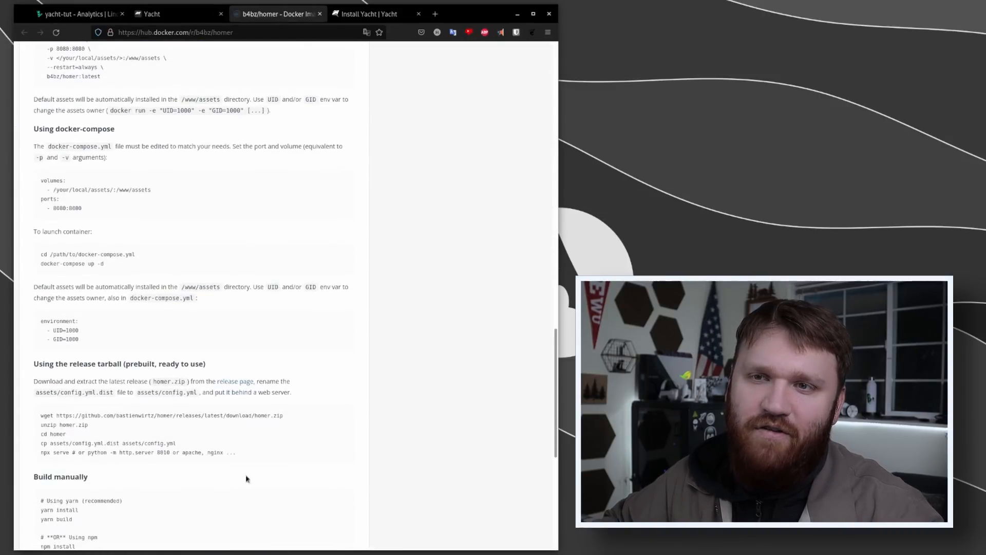
scroll("down", 3)
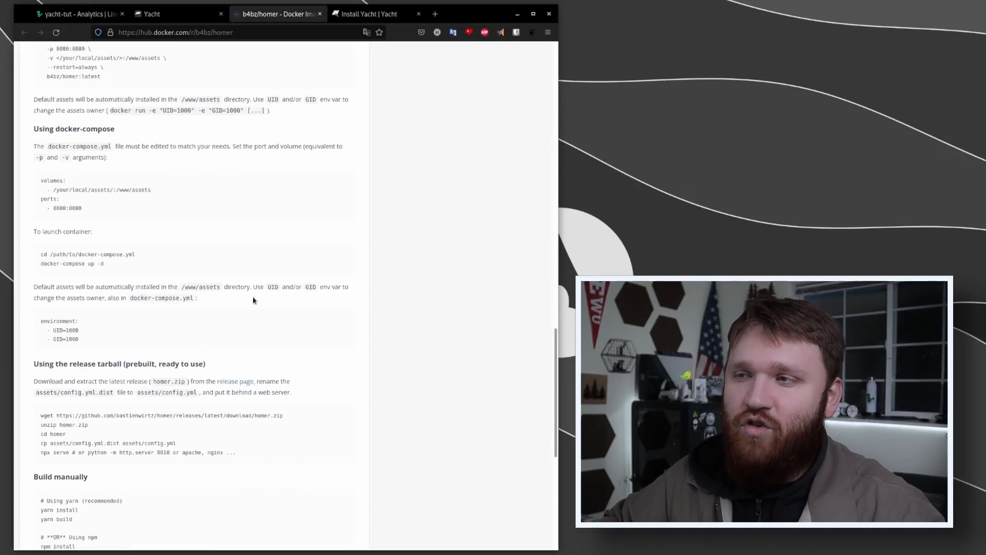
mouse_move(99, 229)
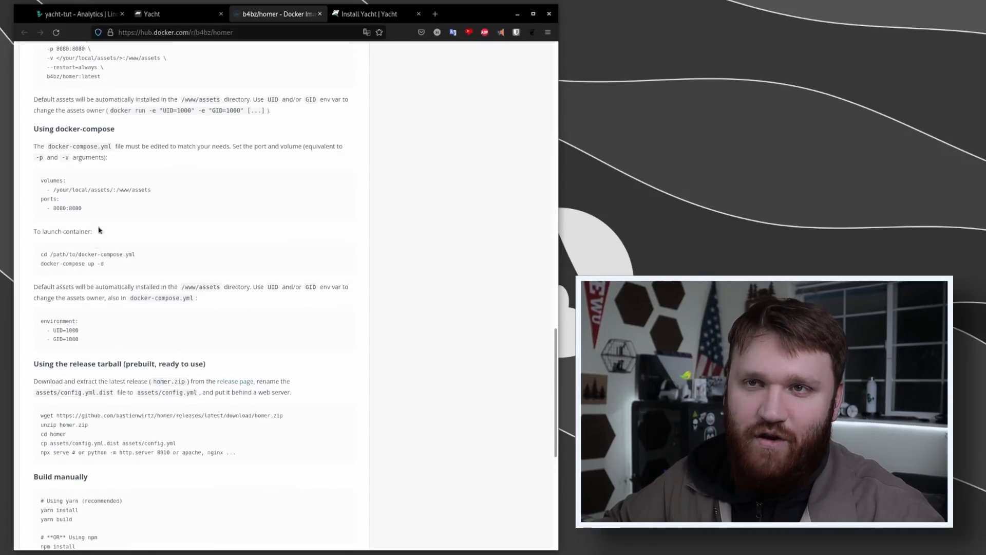
Return to the Homer form, add an environment entry, and deploy the container
left_click(178, 14)
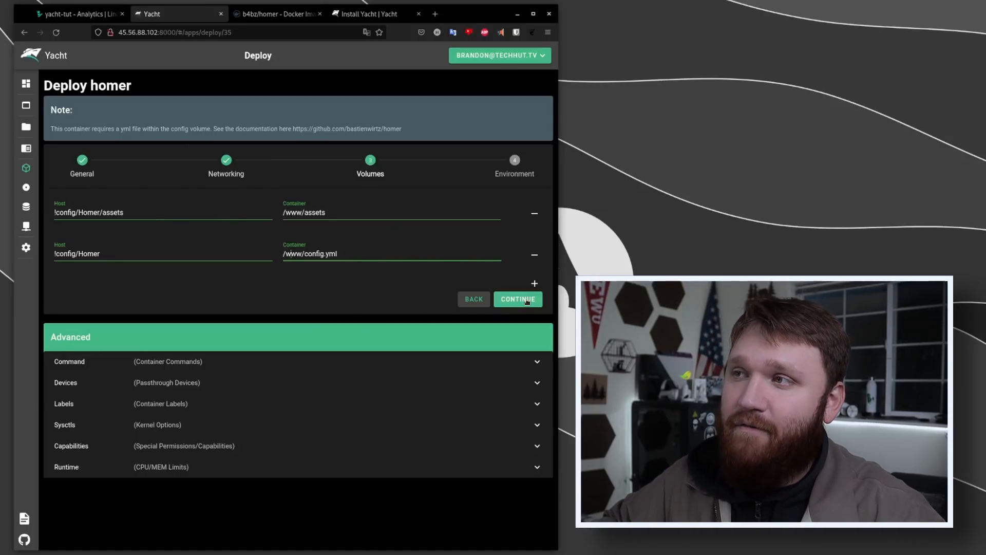
left_click(517, 299)
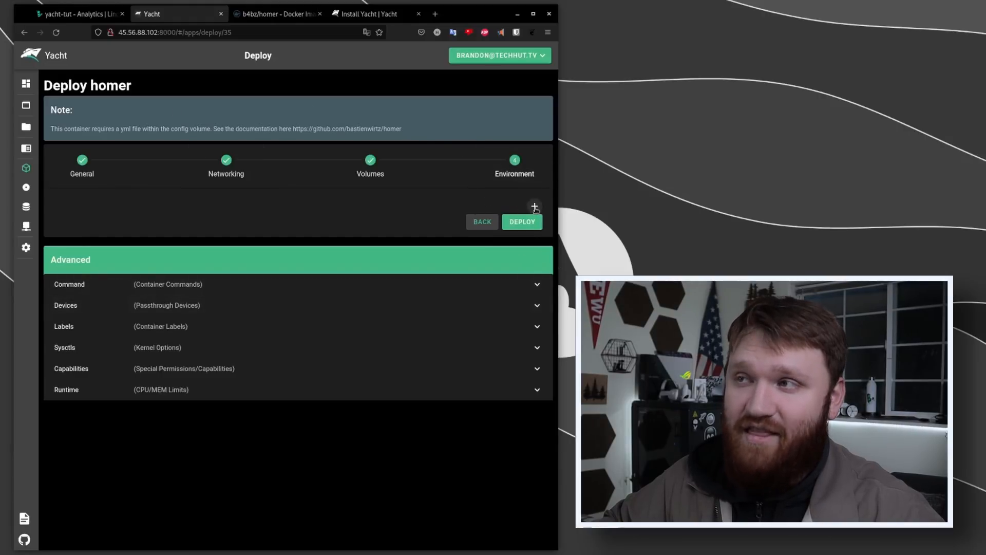
left_click(534, 207)
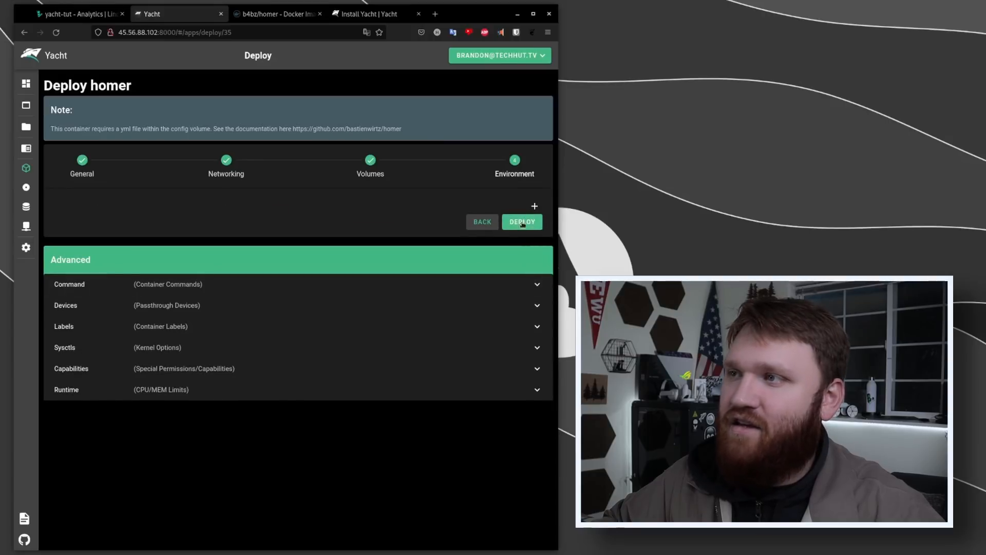
left_click(522, 221)
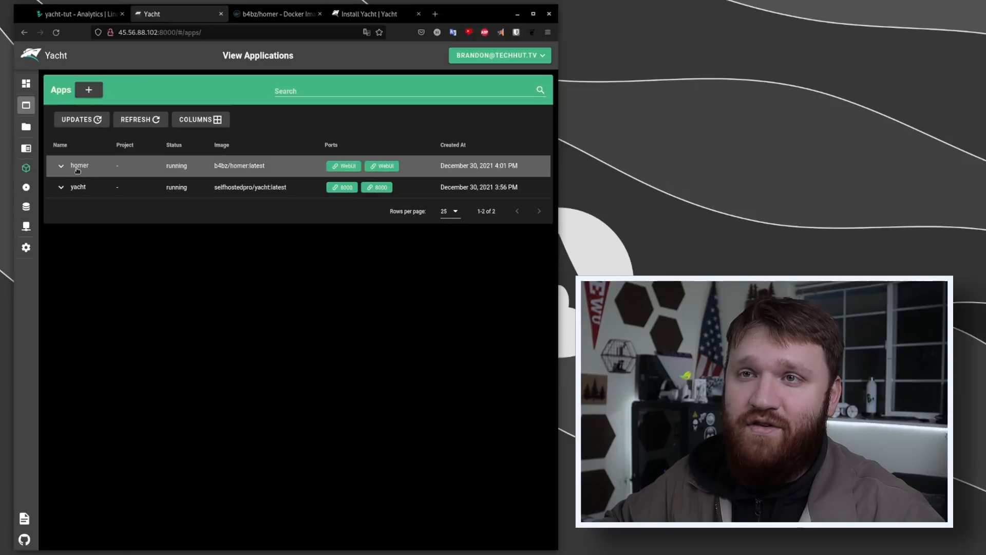
mouse_move(236, 187)
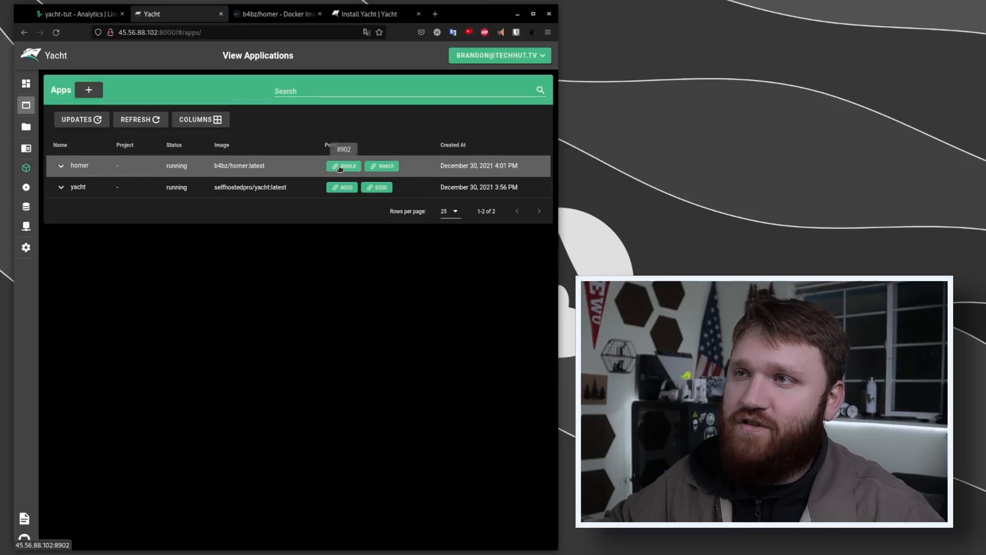
Launch homer's WebUI on port 8902 from the applications list
left_click(343, 165)
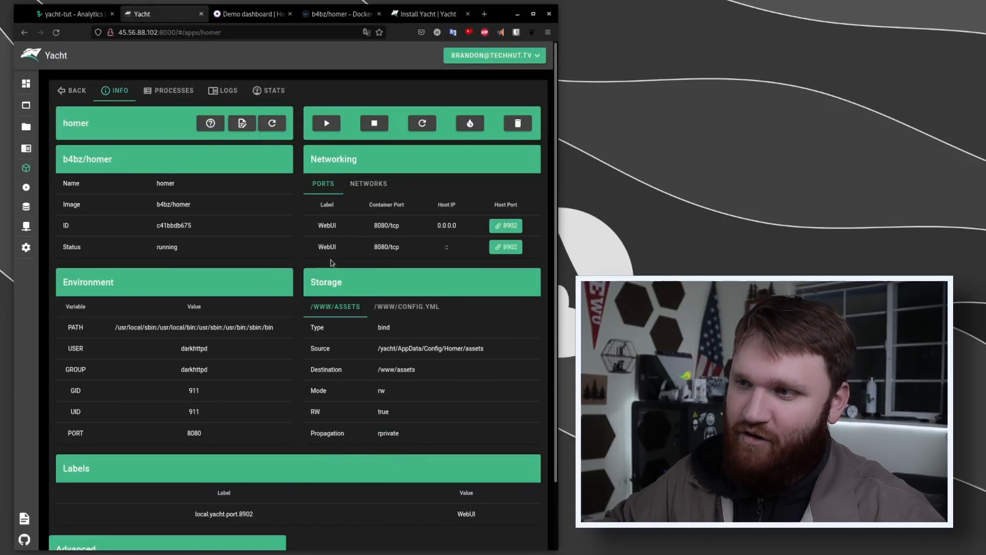
mouse_move(463, 311)
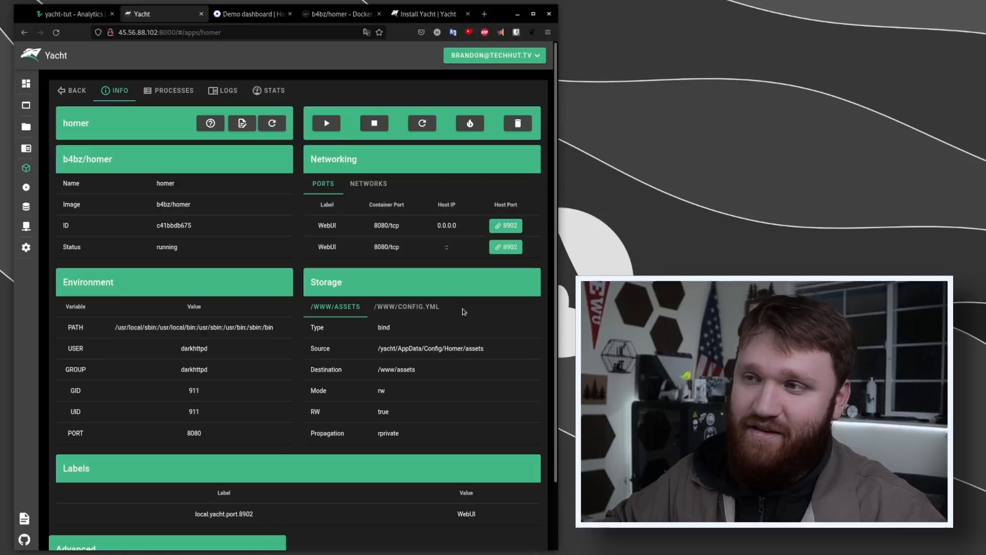
Show homer's /www/config.yml storage mapping on its app page
scroll("down", 3)
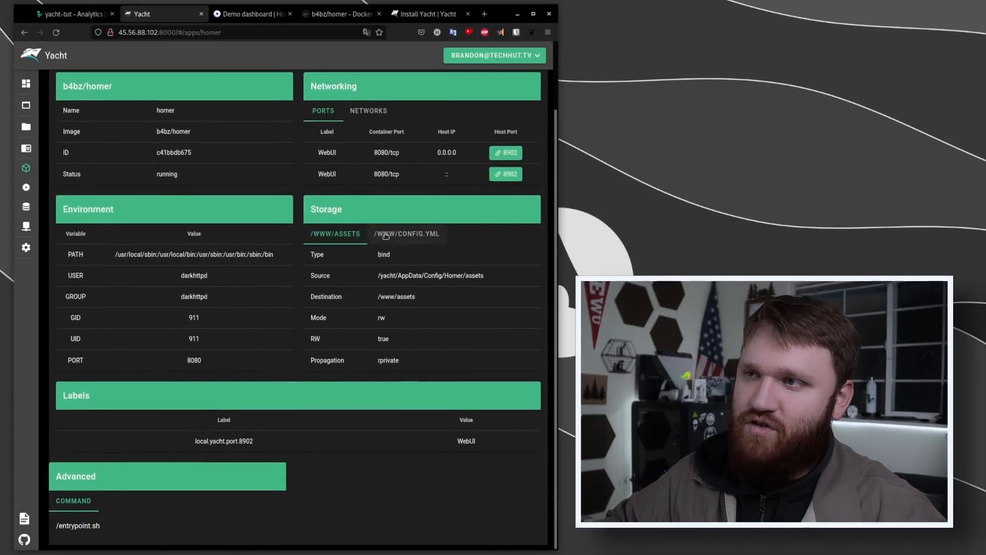
left_click(406, 233)
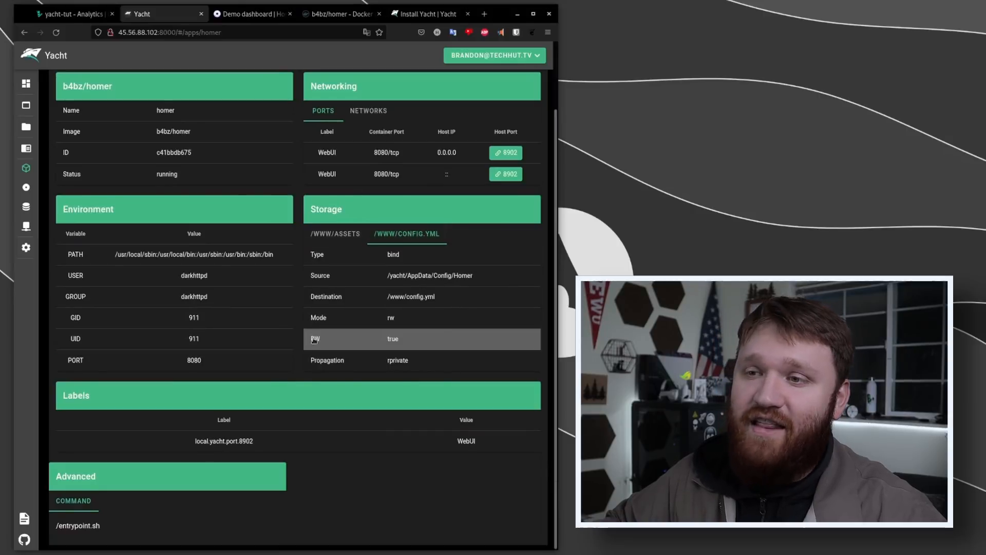
mouse_move(354, 254)
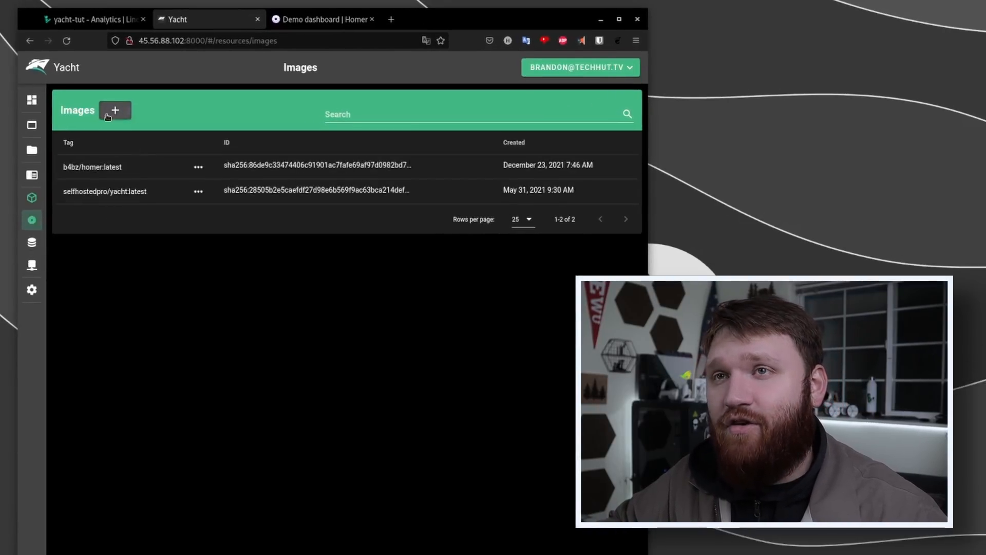
Browse the Images page, then start creating a new volume from Volumes
left_click(115, 110)
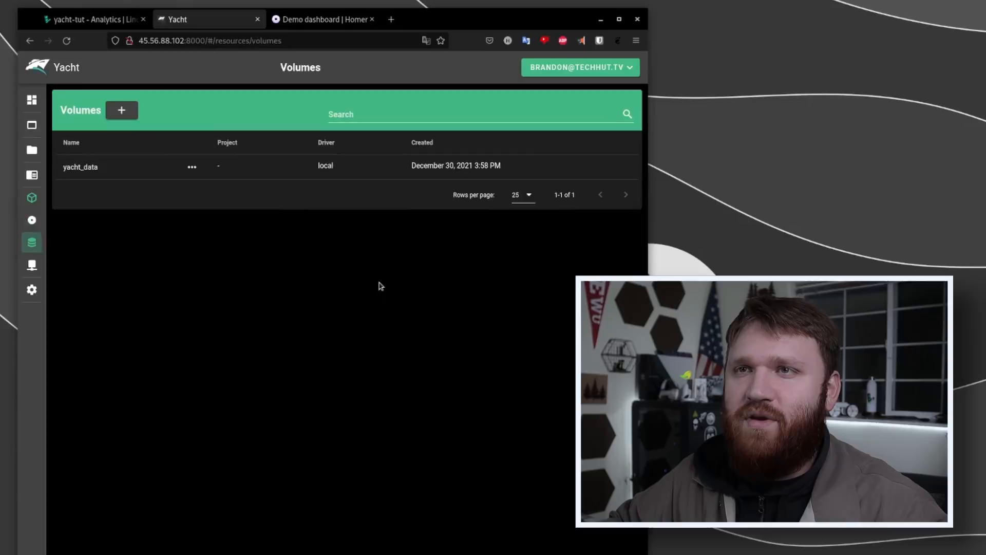
mouse_move(143, 199)
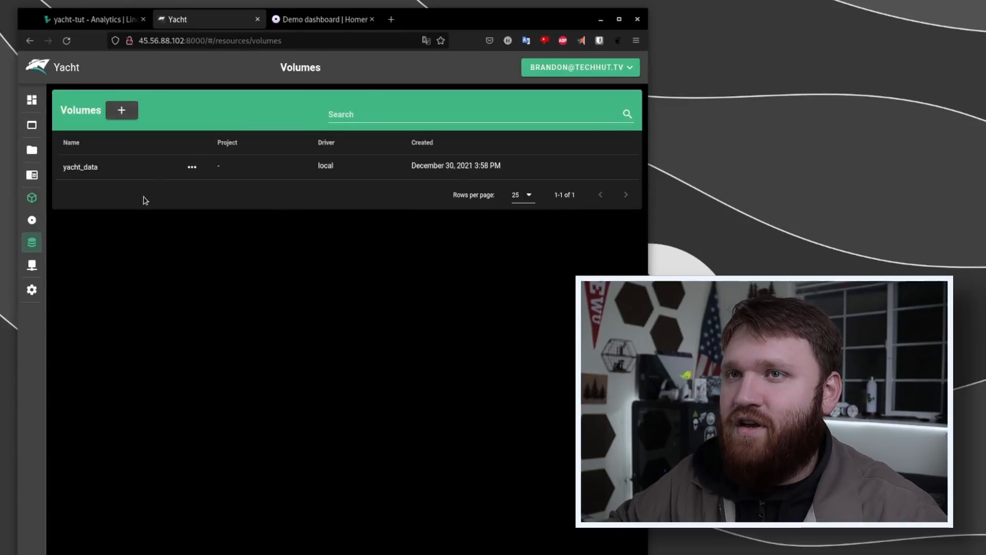
mouse_move(283, 407)
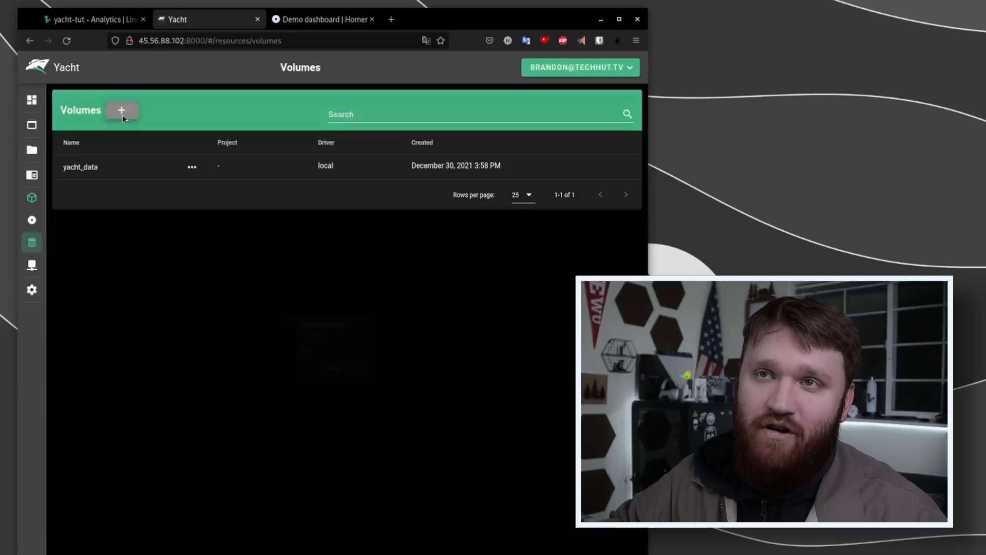
left_click(121, 110)
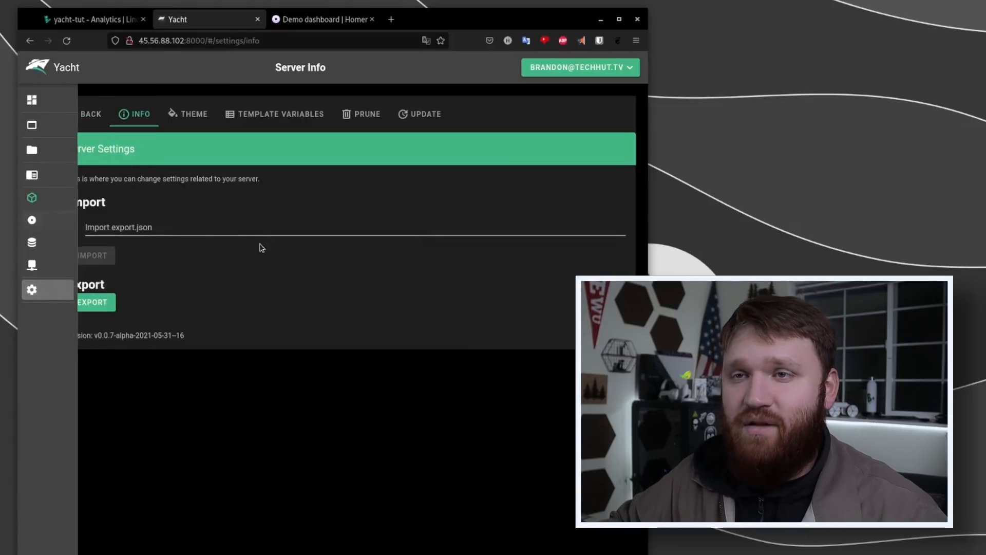
Look over Yacht's theme colours, scroll the template variables list, then return Home
left_click(193, 114)
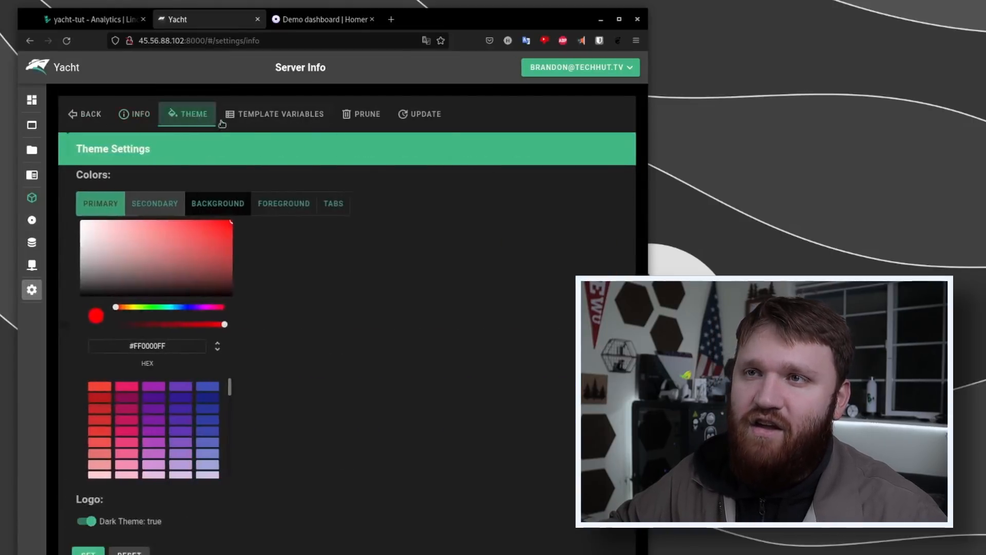
left_click(281, 114)
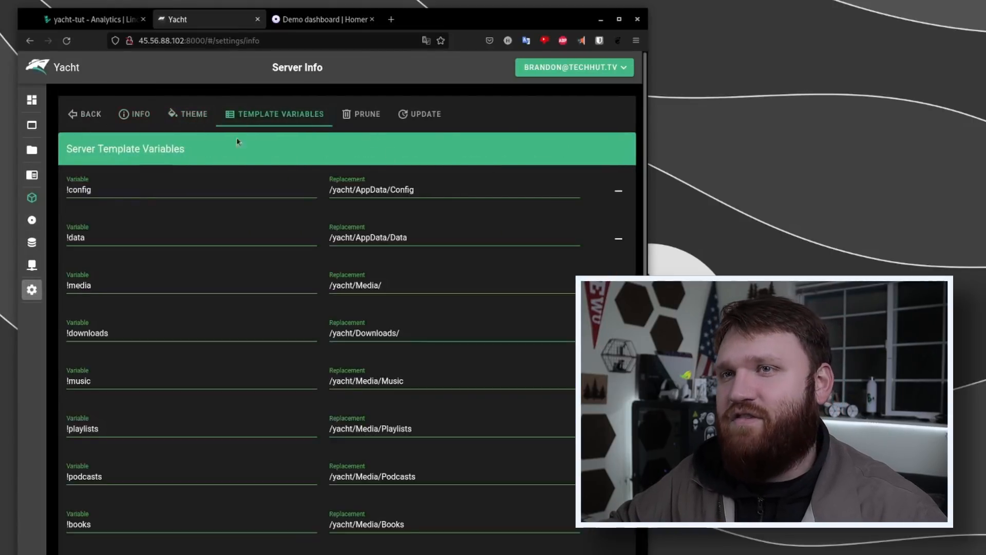
mouse_move(281, 266)
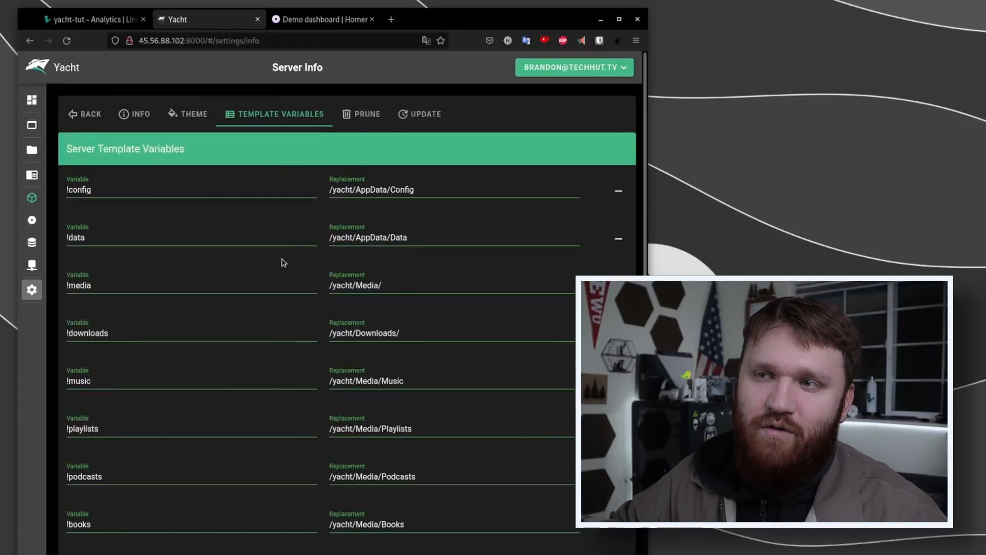
scroll("down", 3)
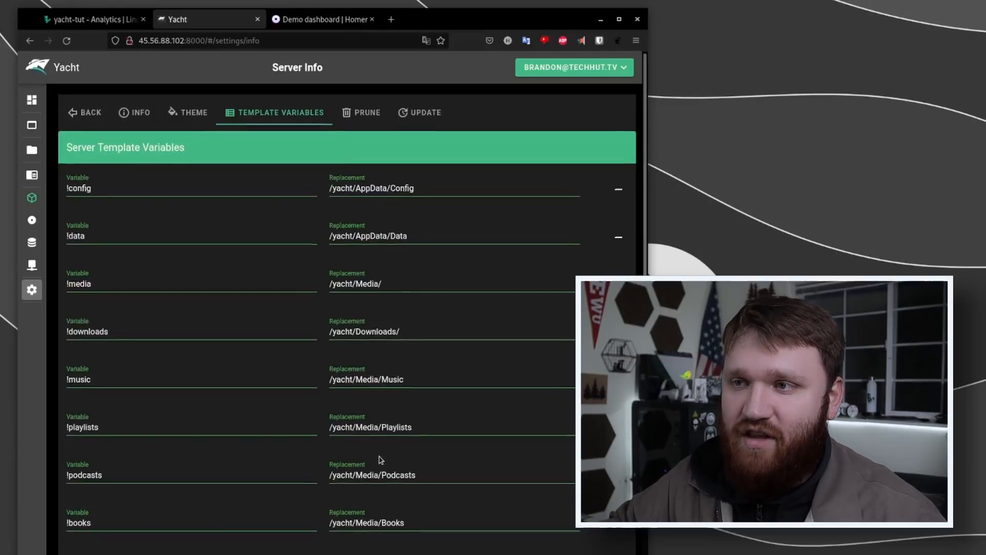
scroll("down", 3)
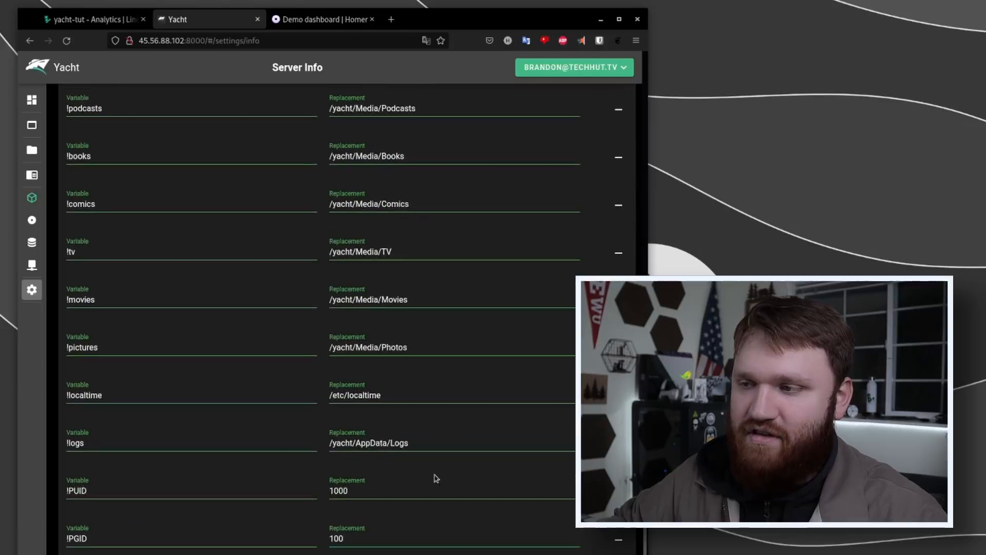
mouse_move(87, 95)
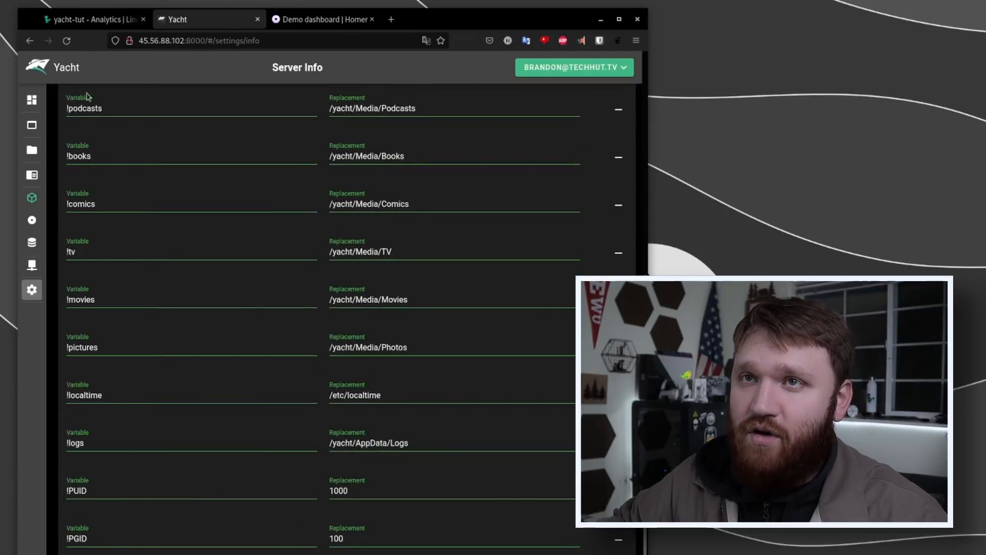
left_click(32, 100)
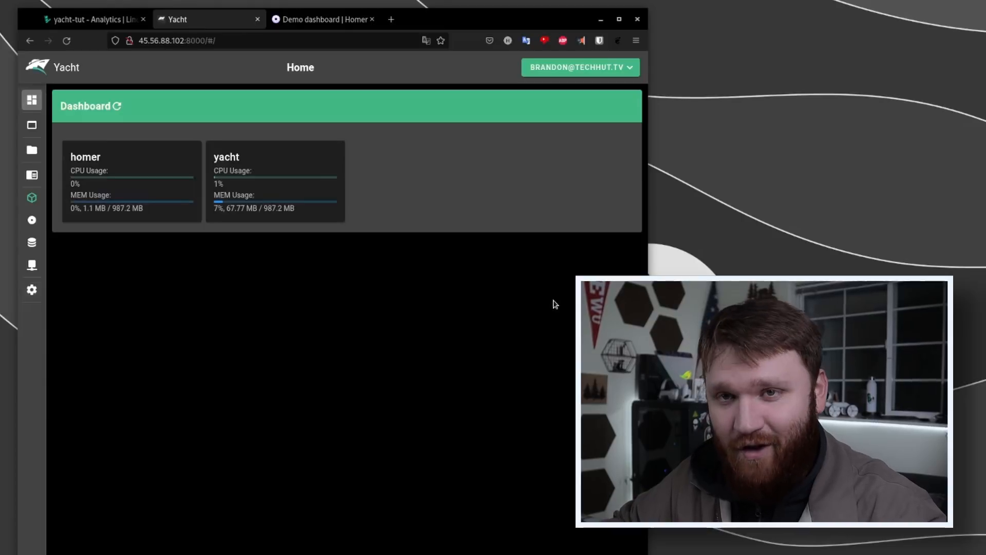
mouse_move(542, 303)
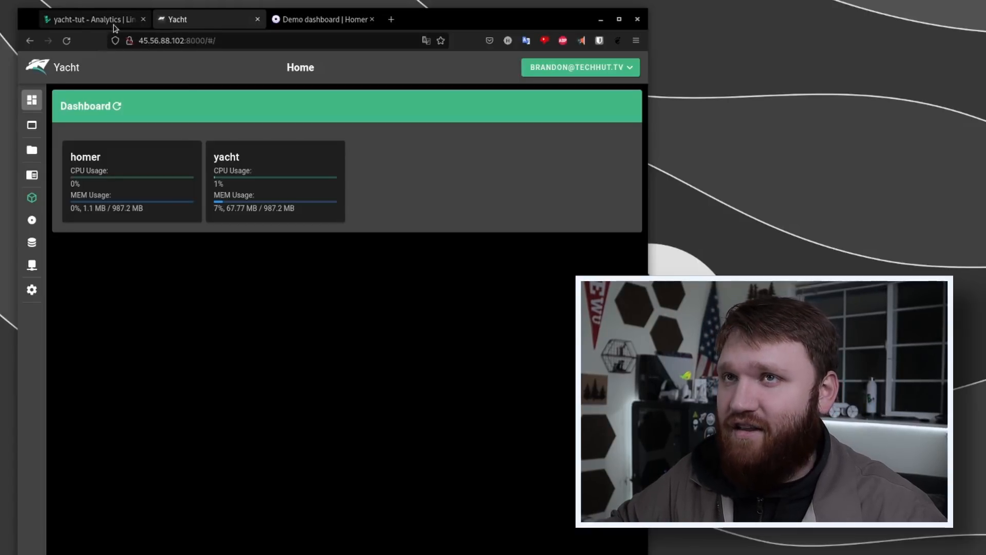
Confirm the Linode yacht-tut server is running, then return to Yacht's homer/yacht dashboard
left_click(91, 19)
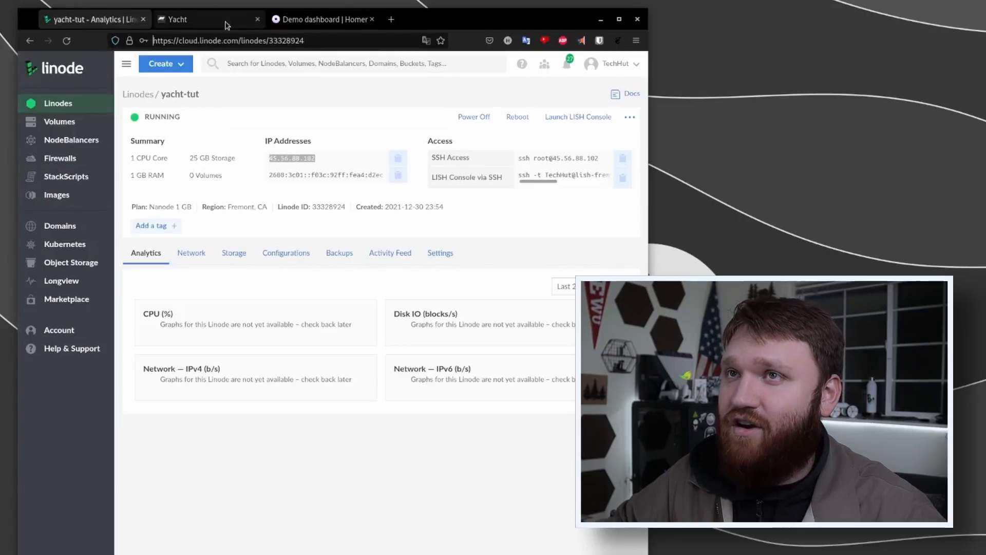
left_click(207, 19)
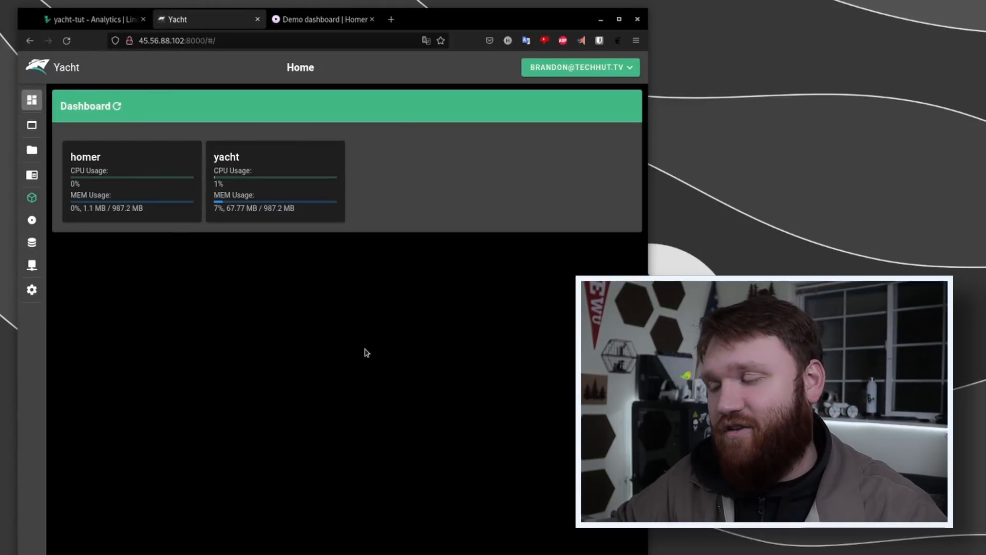
mouse_move(344, 376)
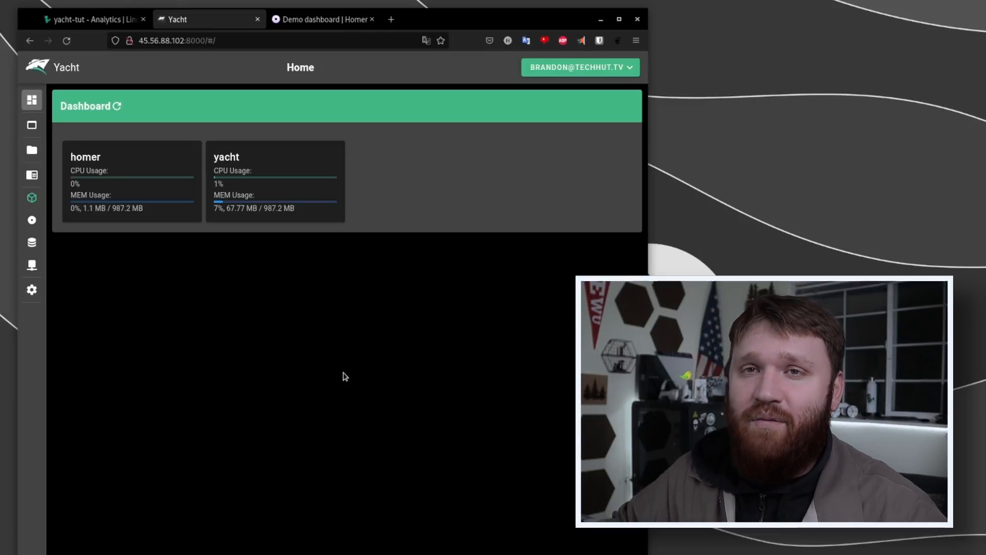
mouse_move(500, 297)
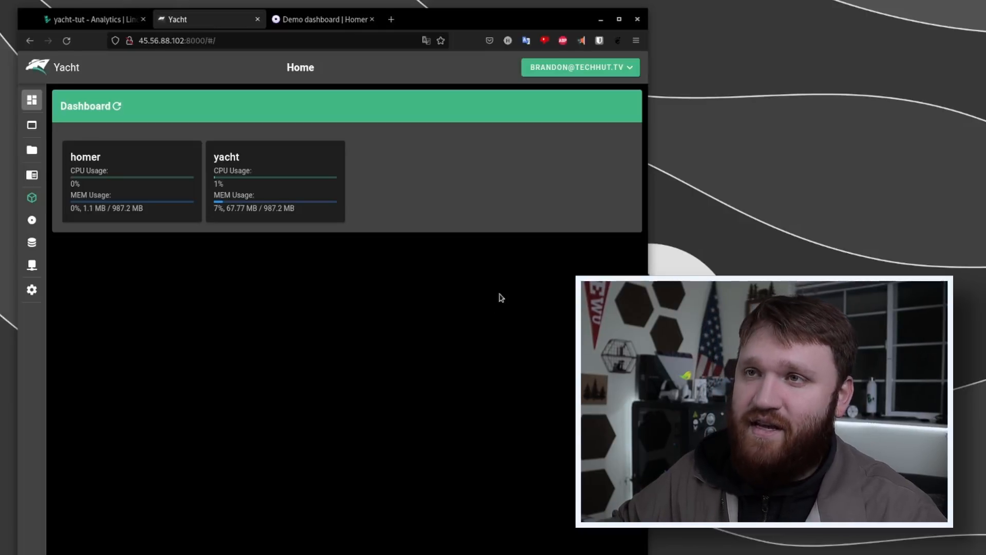
mouse_move(493, 338)
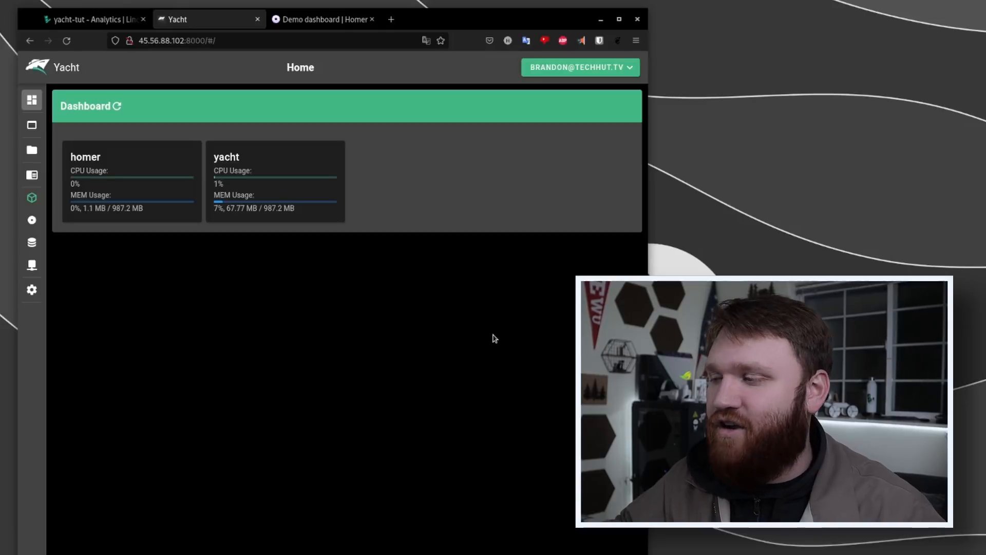
mouse_move(464, 283)
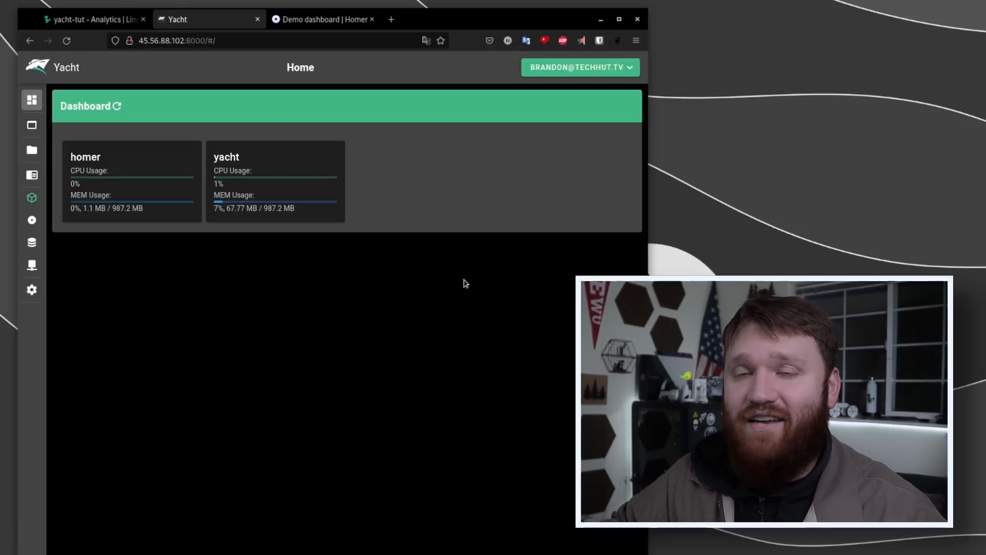